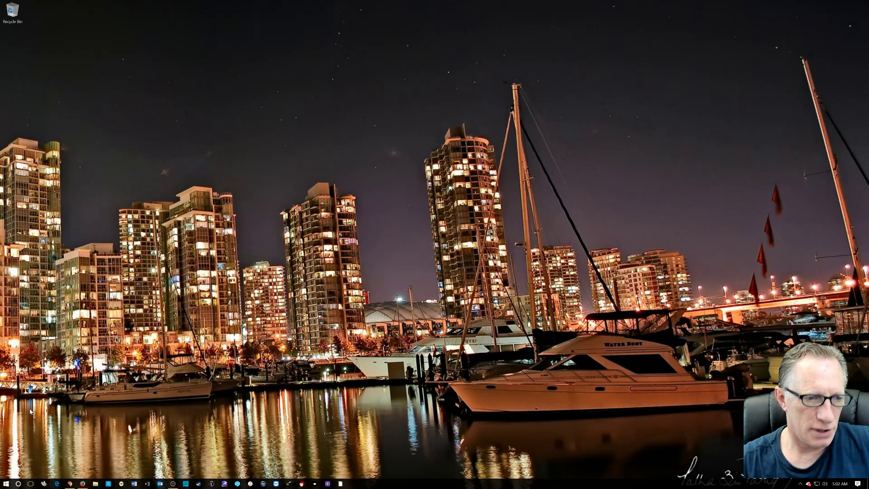
Launch Firefox and go to its Options page from the browser menu
left_click(55, 483)
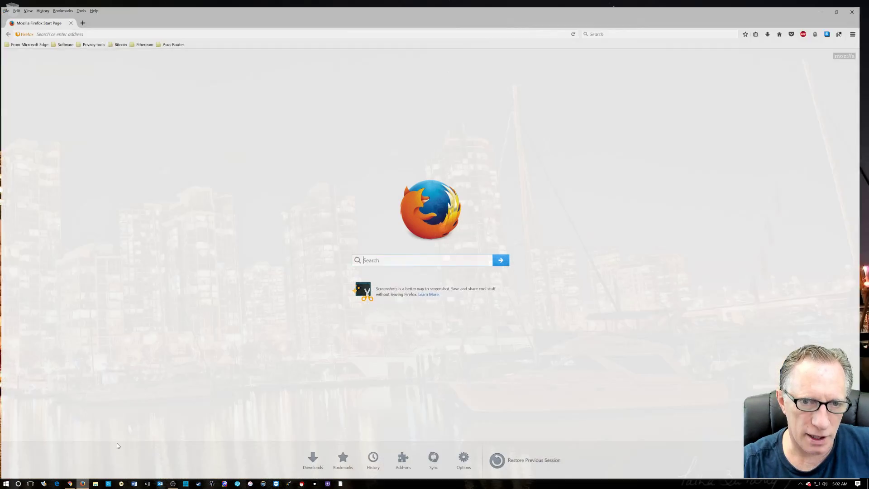
left_click(864, 35)
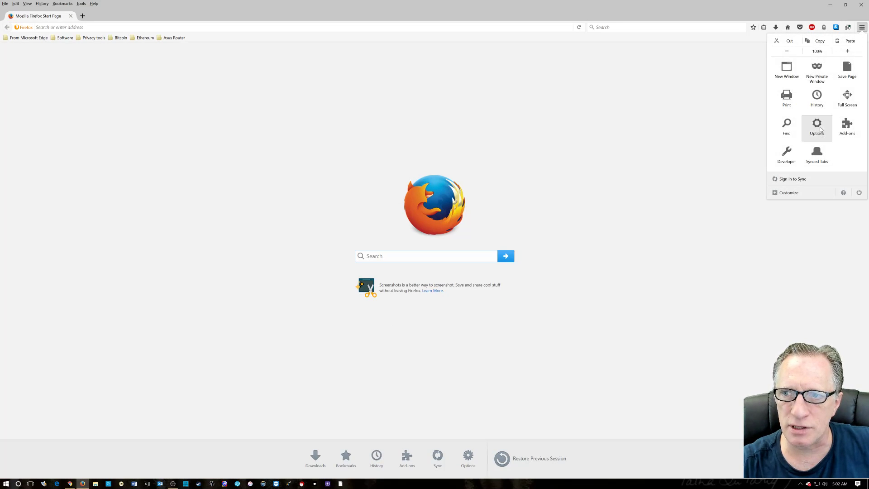
left_click(816, 125)
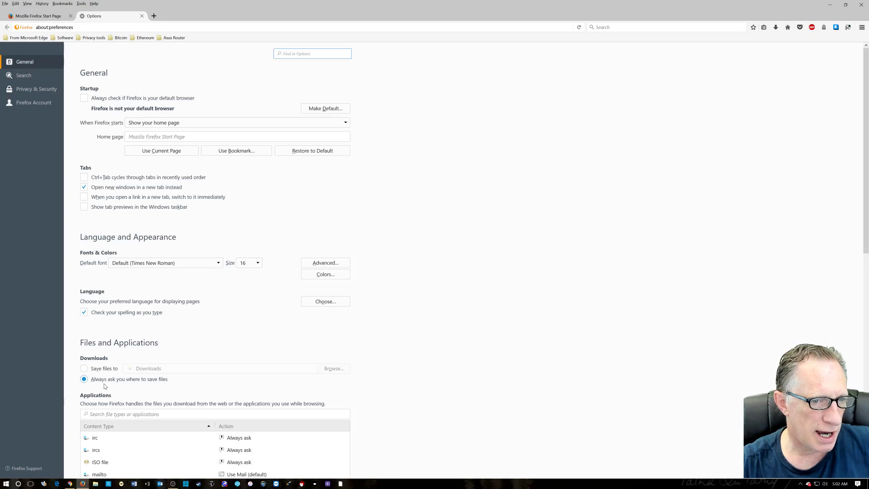
Set Downloads to always ask where to save each file
left_click(83, 368)
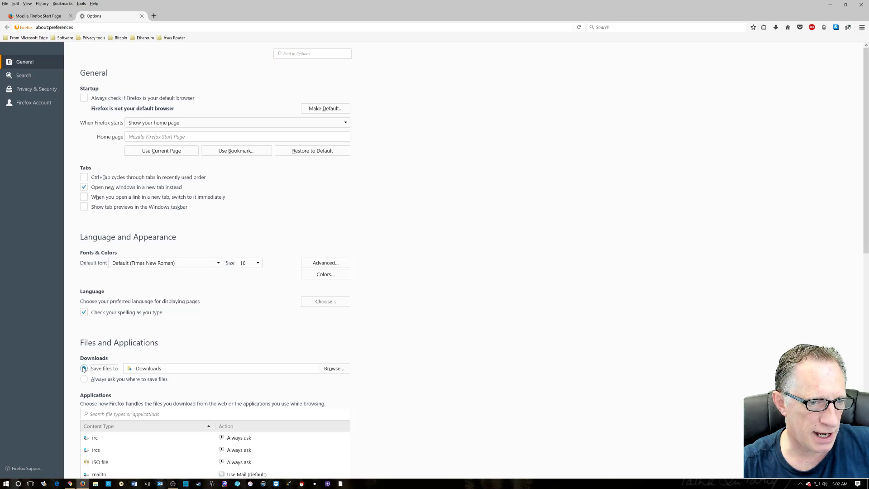
left_click(83, 368)
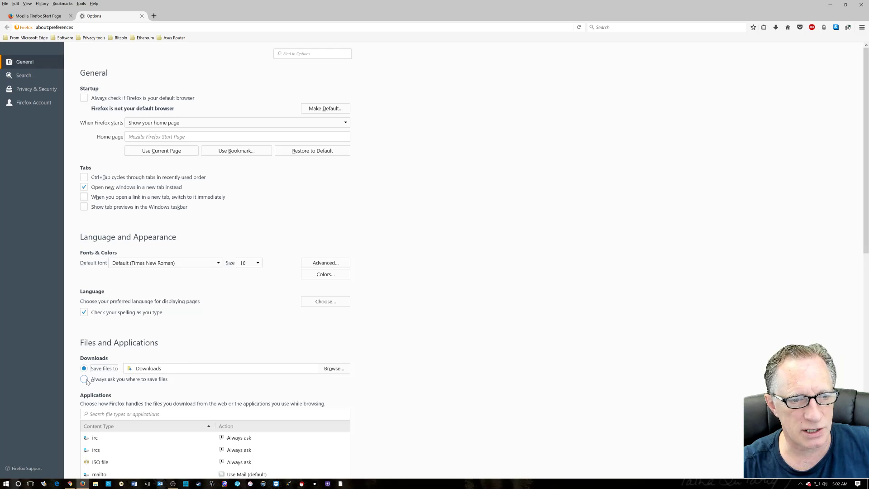
left_click(84, 379)
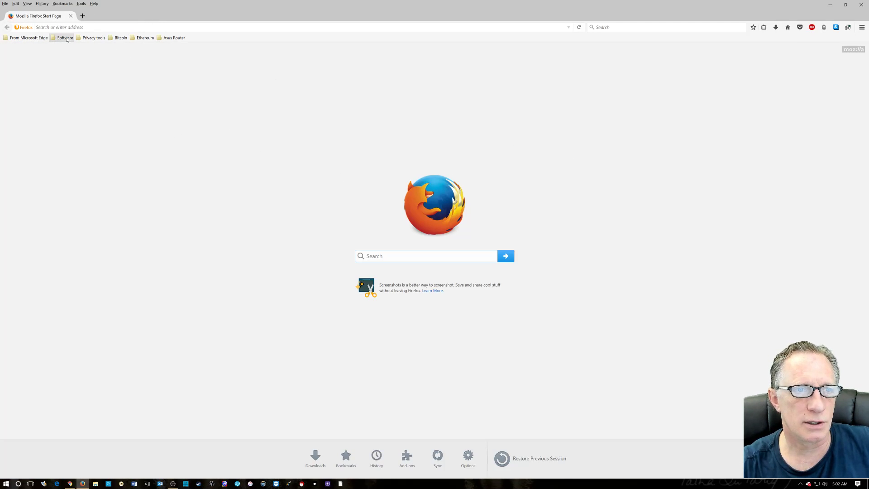
Open the MD5 & SHA Checksum Utility page from the Software bookmarks folder
left_click(65, 37)
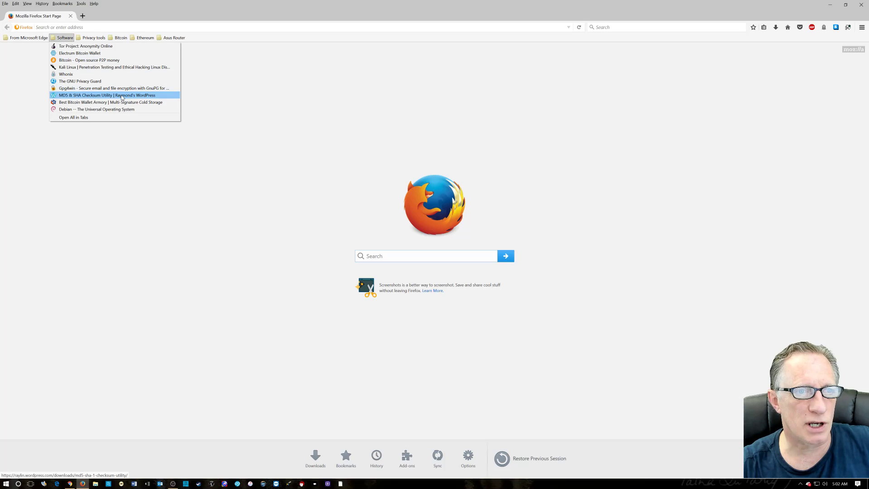
left_click(107, 95)
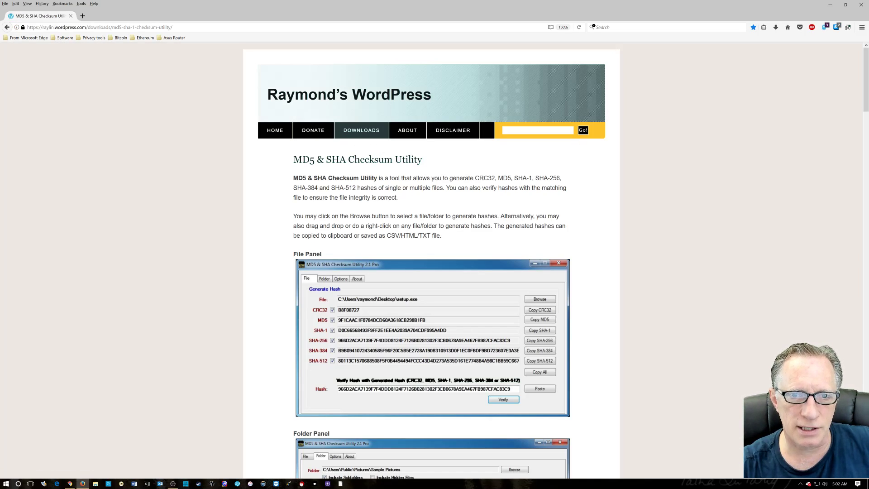
scroll("down", 3)
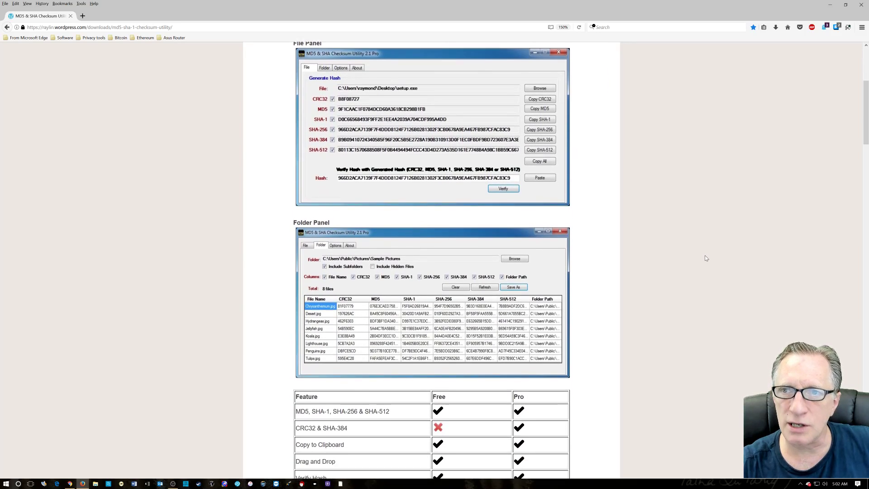
scroll("up", 3)
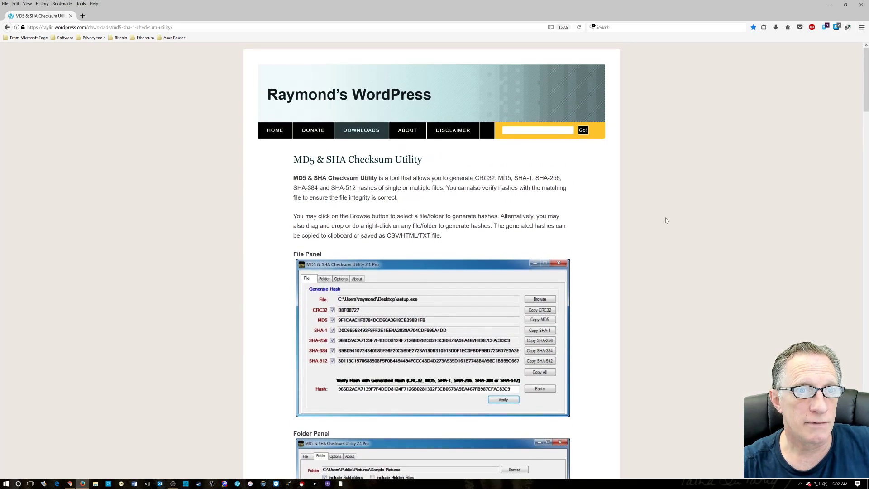
mouse_move(153, 146)
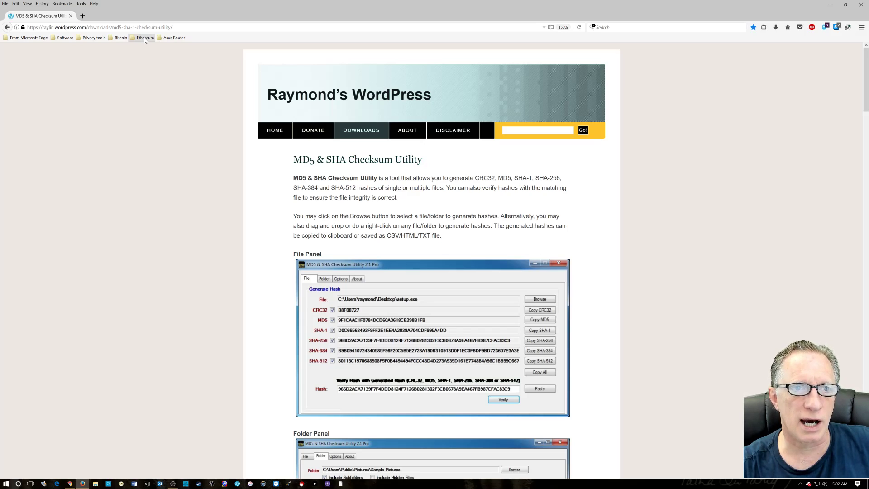
Open the Ethereum Project homepage from the Ethereum bookmarks folder
left_click(145, 39)
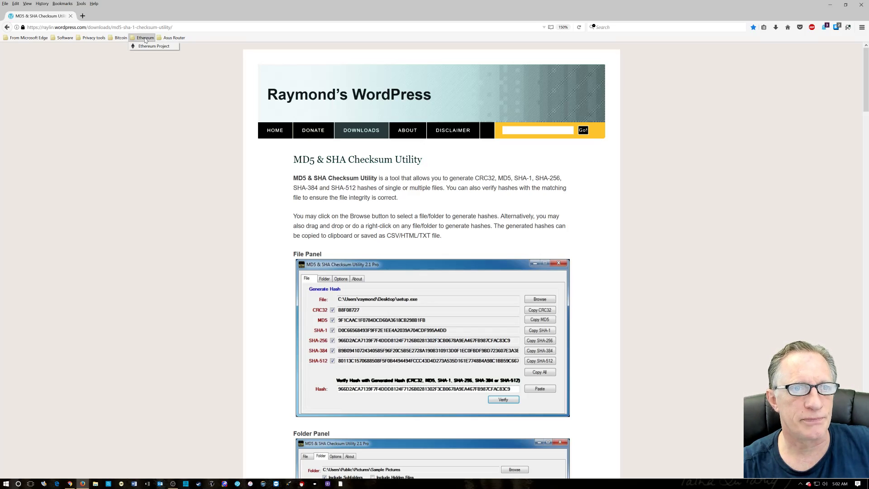
left_click(153, 45)
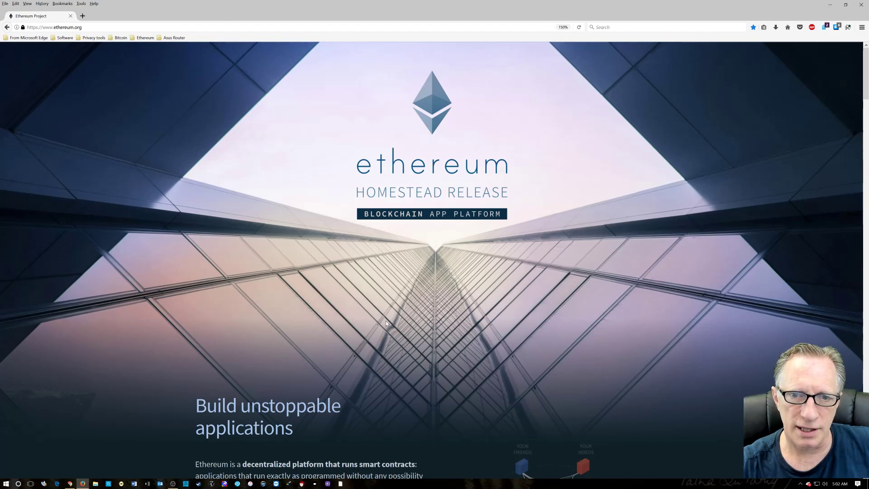
scroll("down", 3)
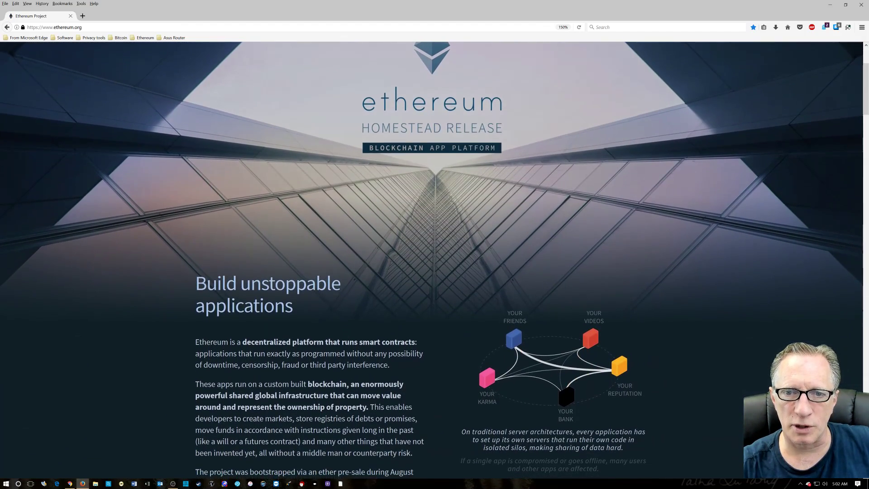
scroll("down", 3)
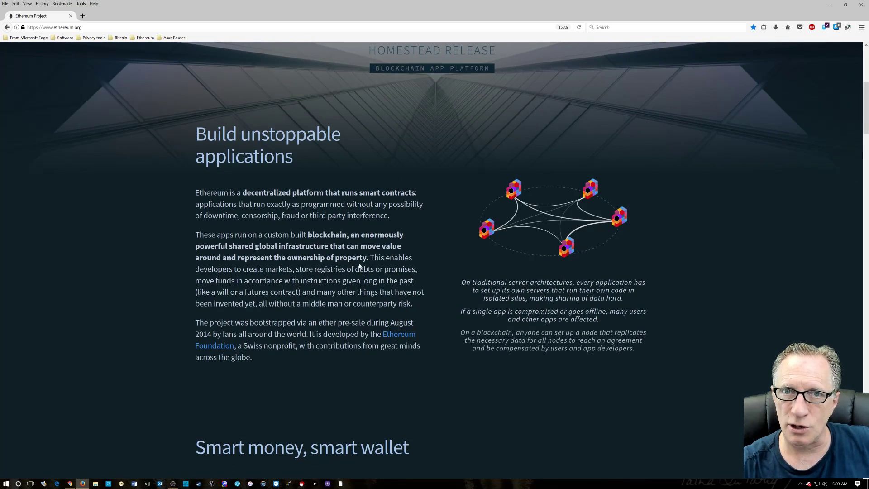
scroll("down", 3)
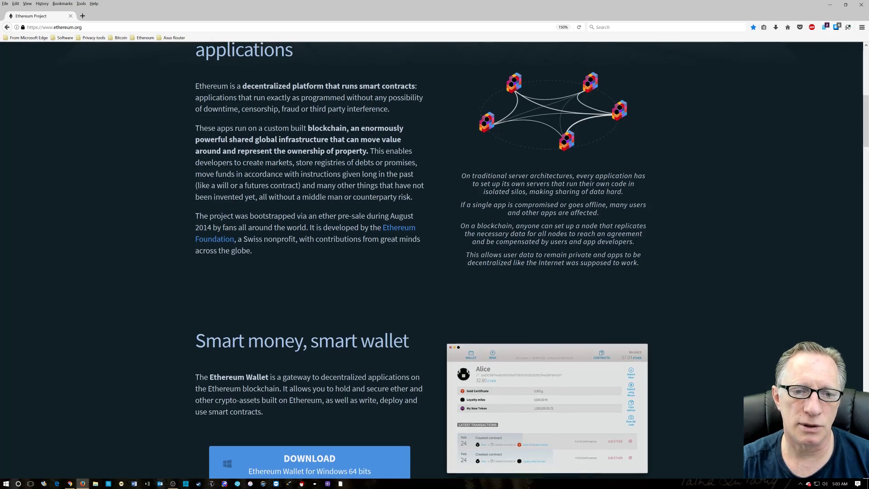
scroll("down", 3)
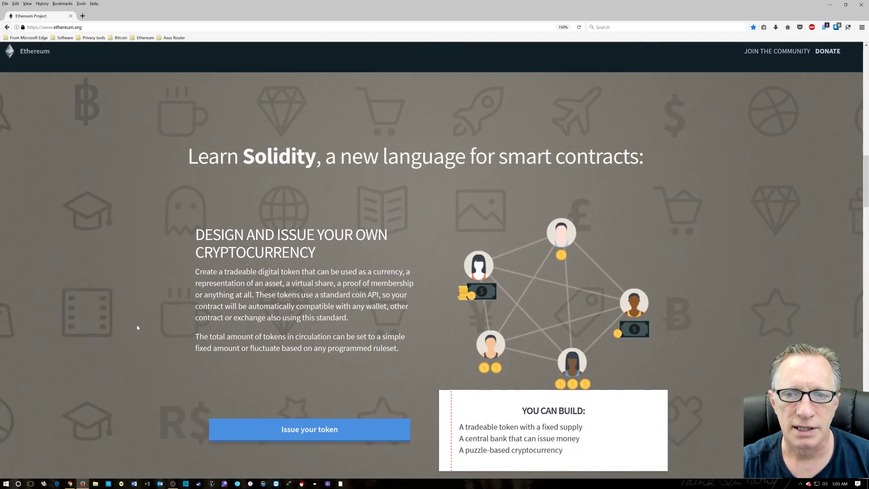
Start the Ethereum Wallet download for Windows 64 bits from the Smart money, smart wallet section
scroll("down", 3)
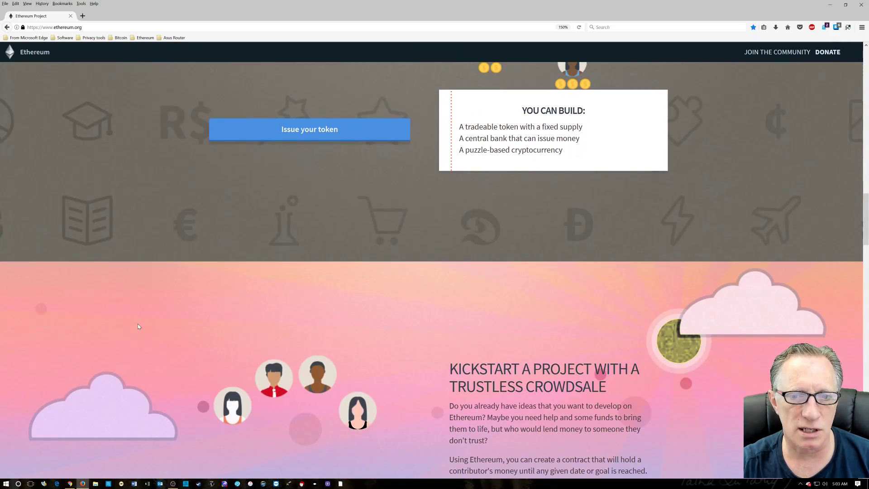
scroll("down", 3)
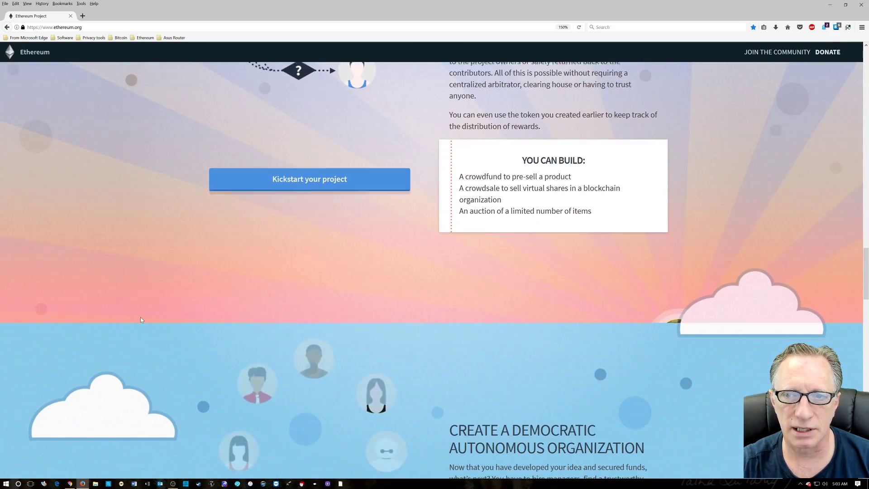
scroll("down", 3)
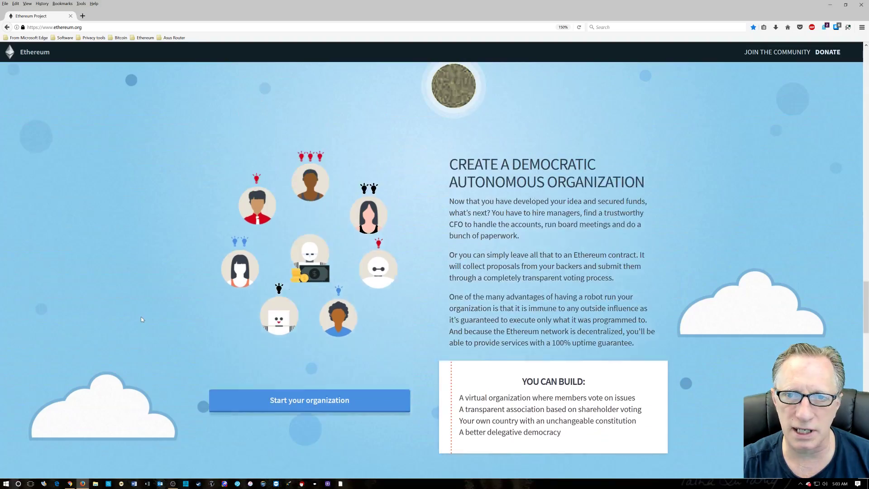
scroll("down", 3)
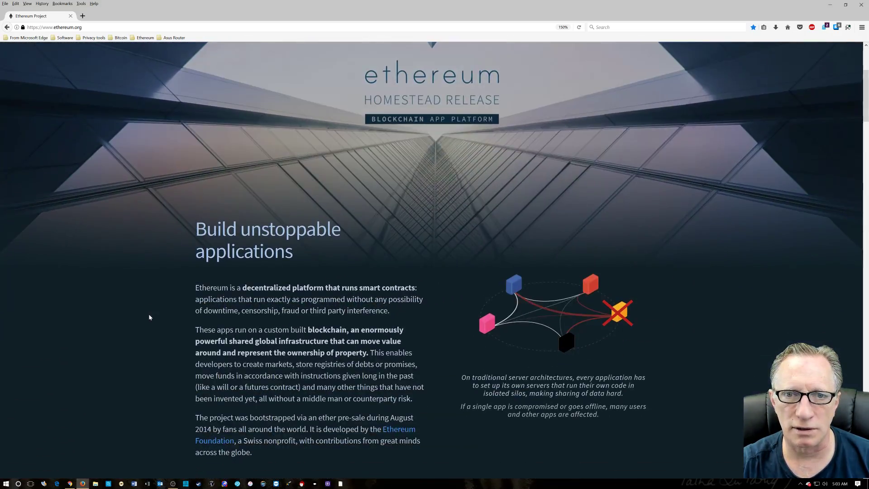
scroll("down", 3)
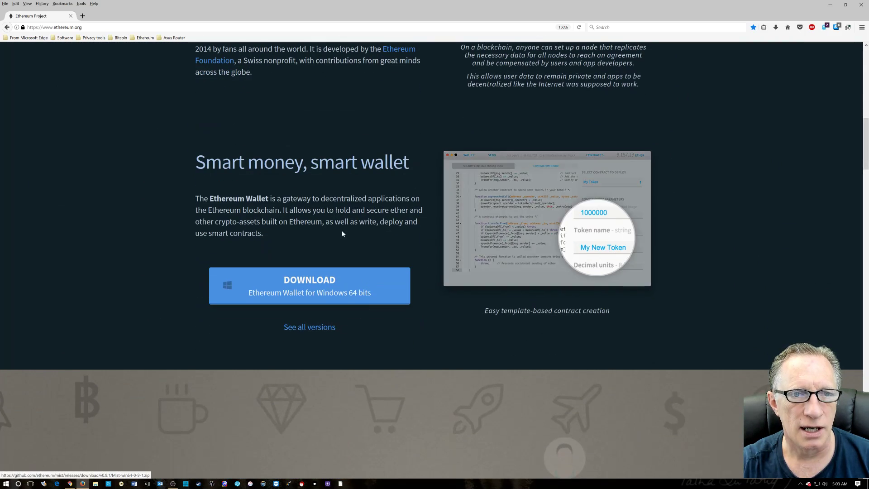
left_click(310, 285)
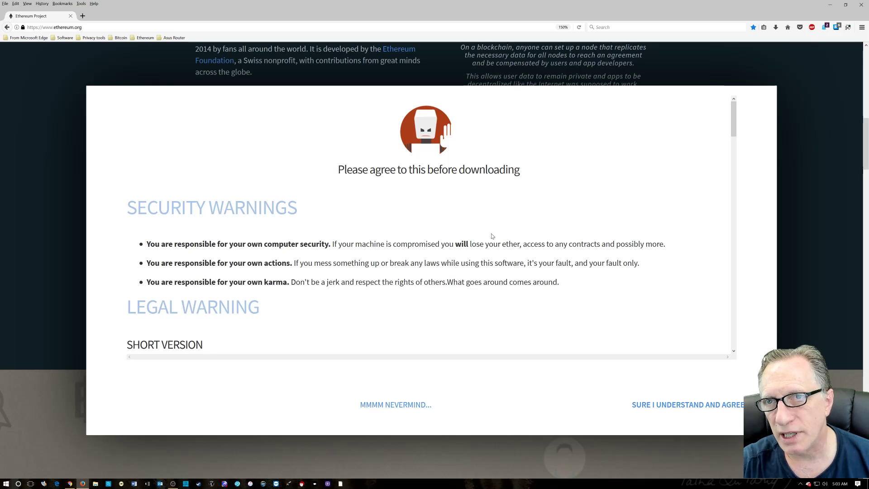
mouse_move(489, 234)
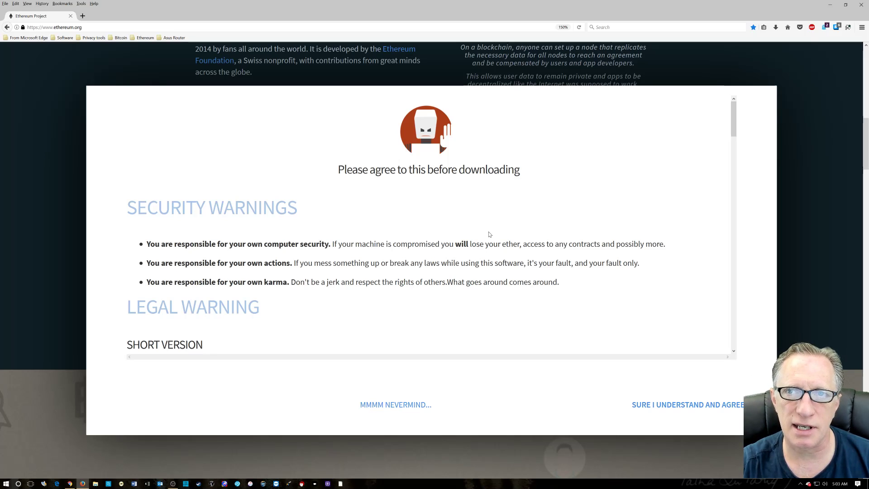
mouse_move(484, 232)
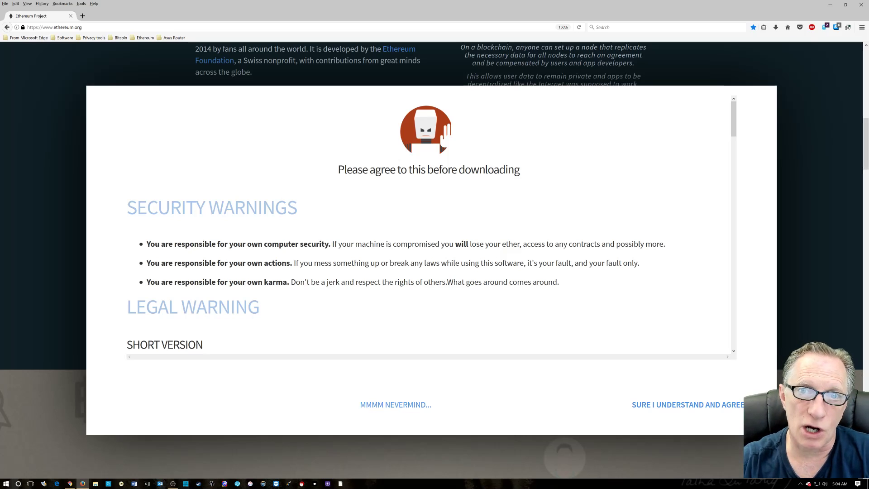
mouse_move(144, 246)
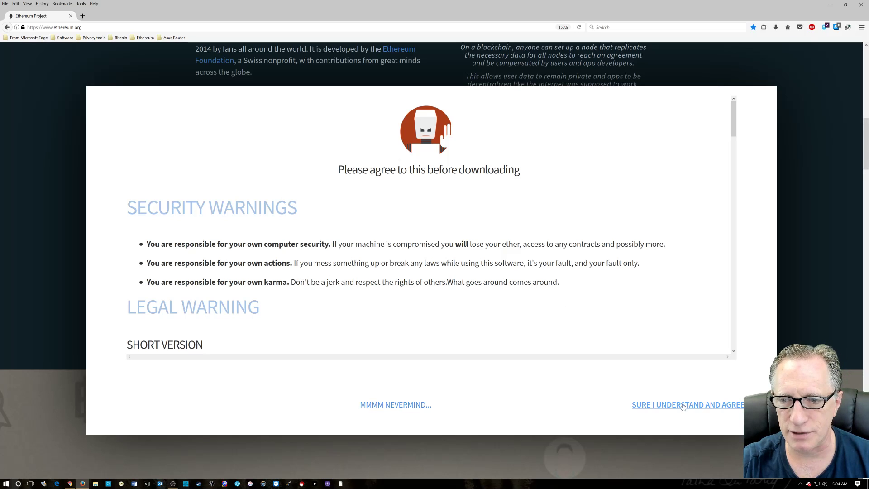
Accept the download warnings and reach the Checksums table on the Mist 0.9.1 release page
left_click(687, 404)
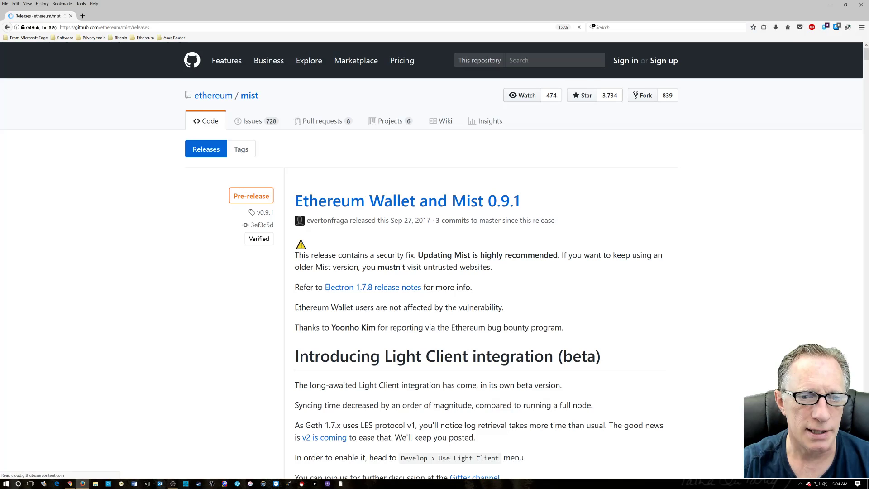
scroll("down", 3)
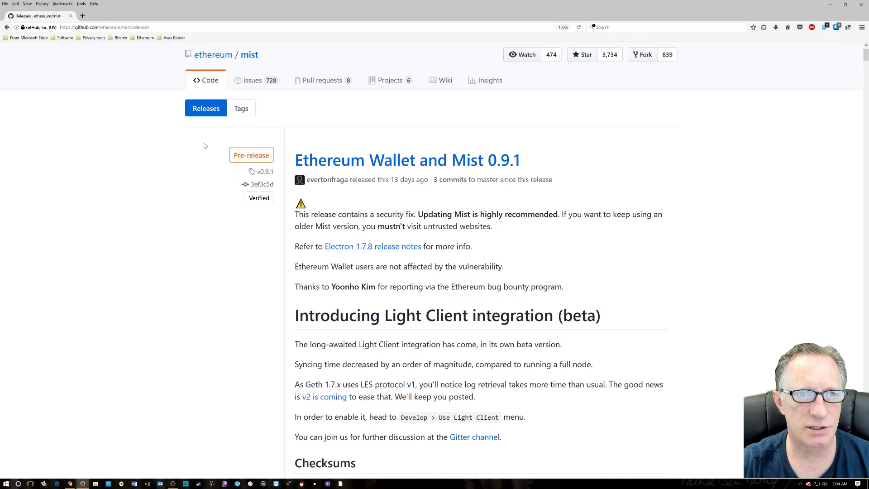
scroll("down", 3)
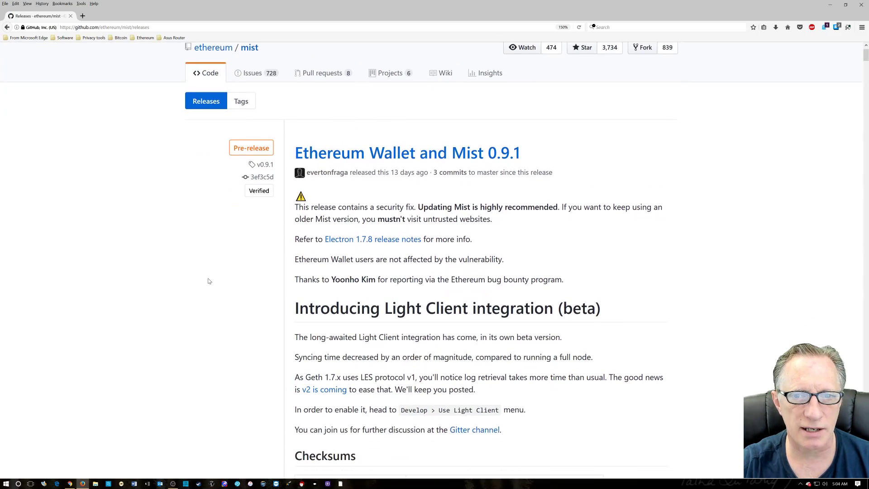
scroll("down", 3)
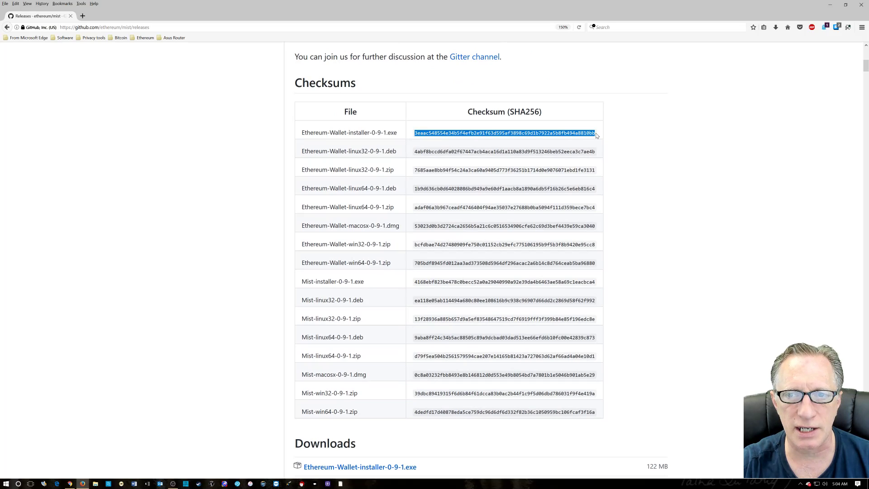
mouse_move(630, 210)
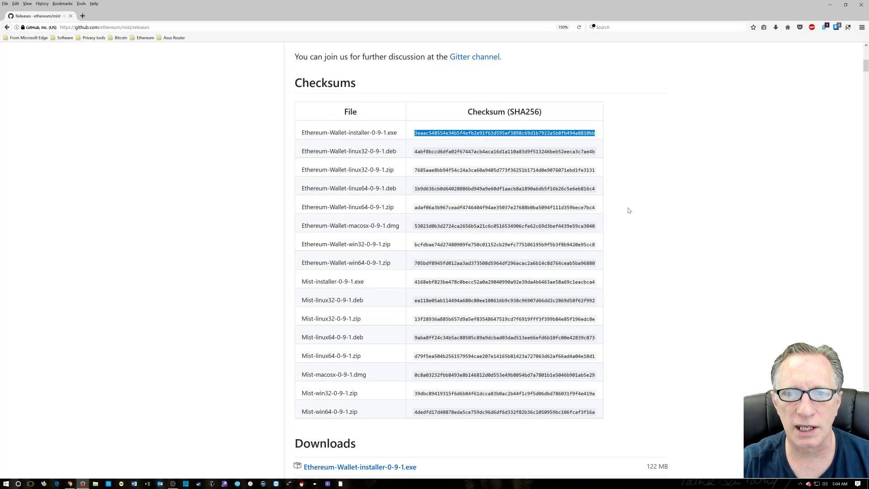
Review the installer's SHA256 checksum and bring the Downloads file list into view
scroll("up", 3)
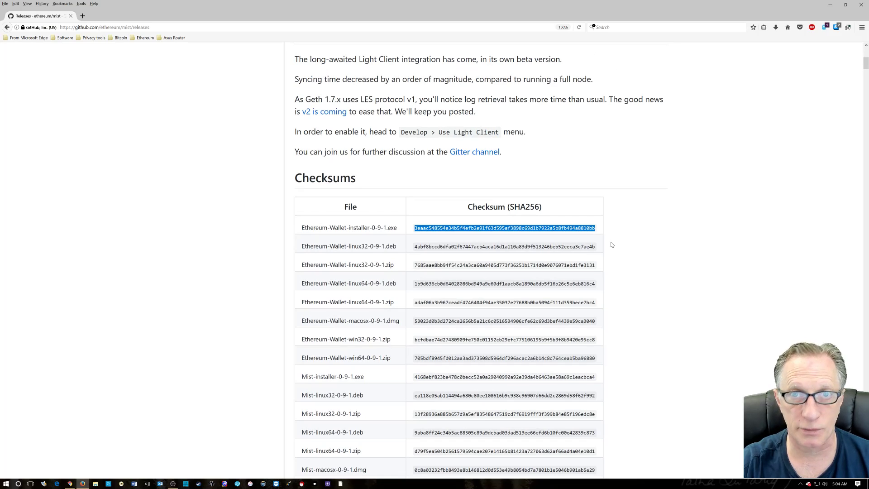
scroll("down", 3)
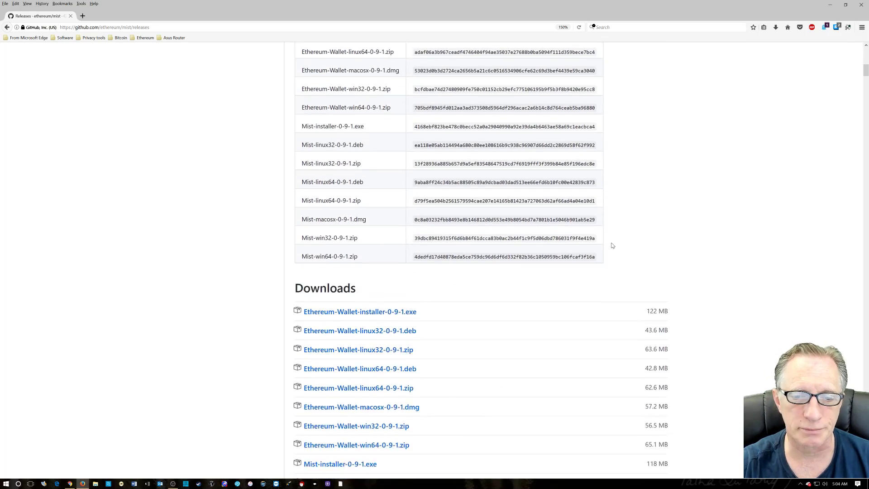
scroll("down", 3)
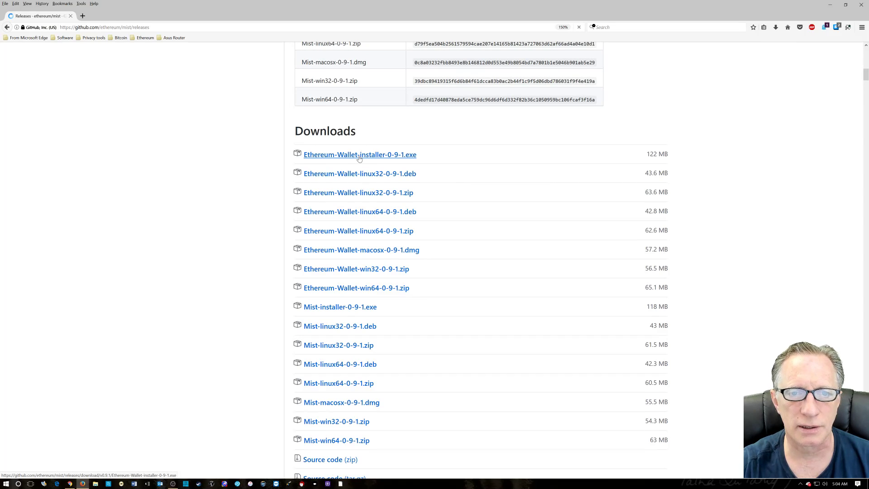
Save Ethereum-Wallet-installer-0-9-1.exe into a new Ethereum folder under Software on the 4TB drive
left_click(360, 154)
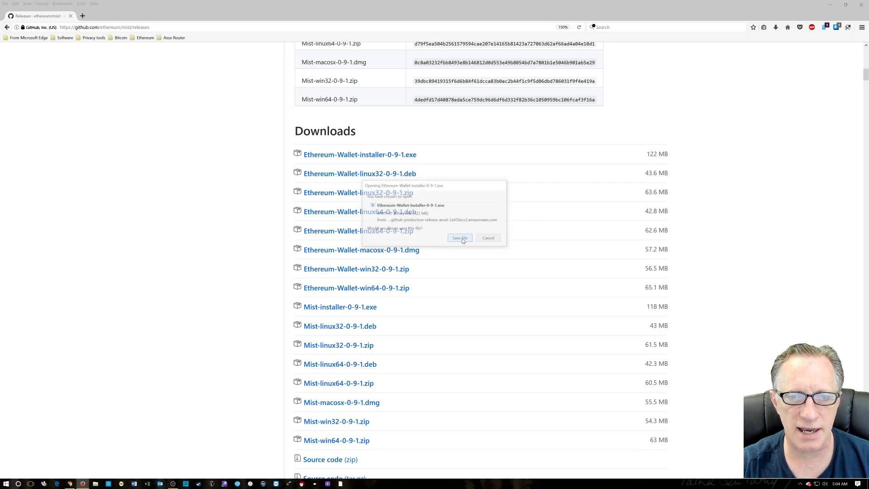
left_click(460, 237)
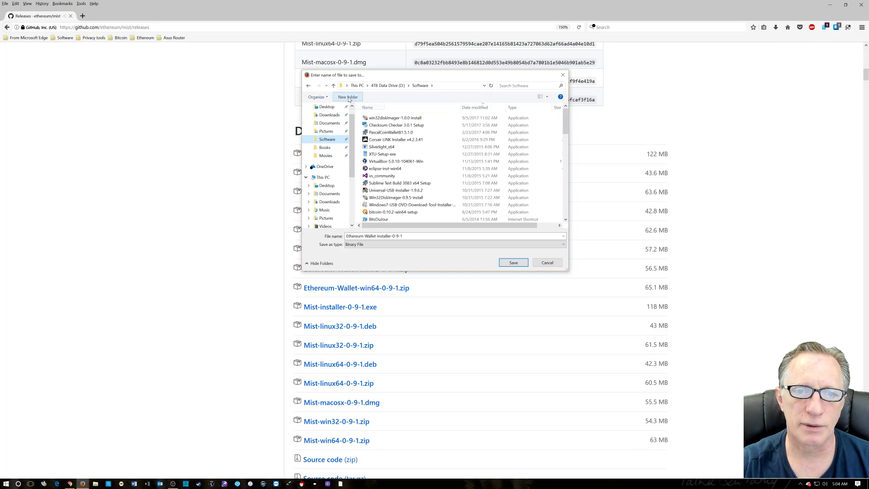
left_click(347, 96)
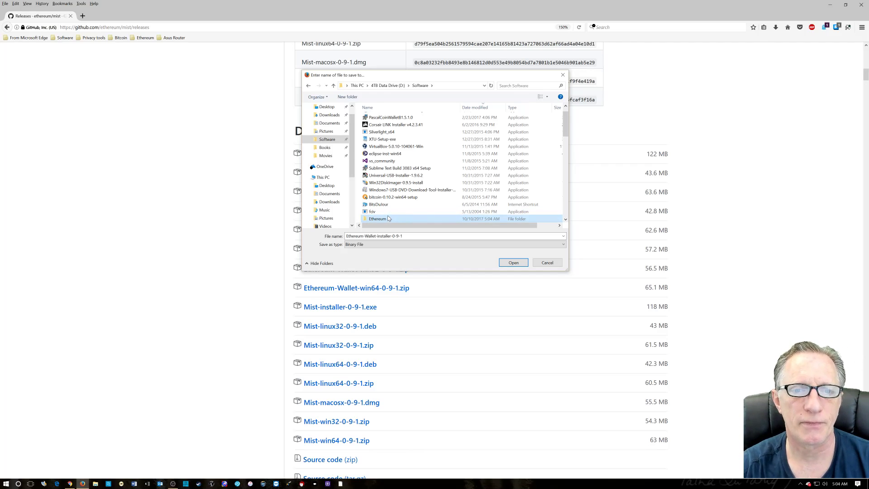
double_click(376, 219)
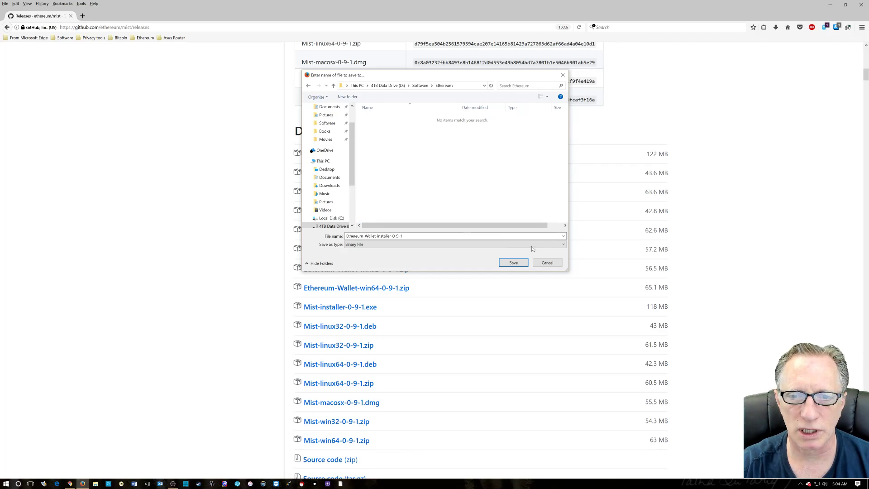
left_click(513, 263)
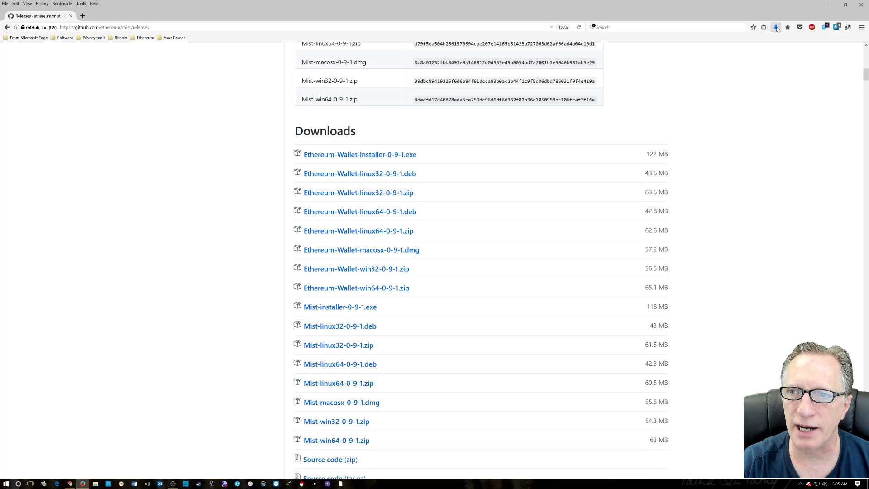
Show the downloaded installer's containing Ethereum folder in File Explorer
left_click(775, 27)
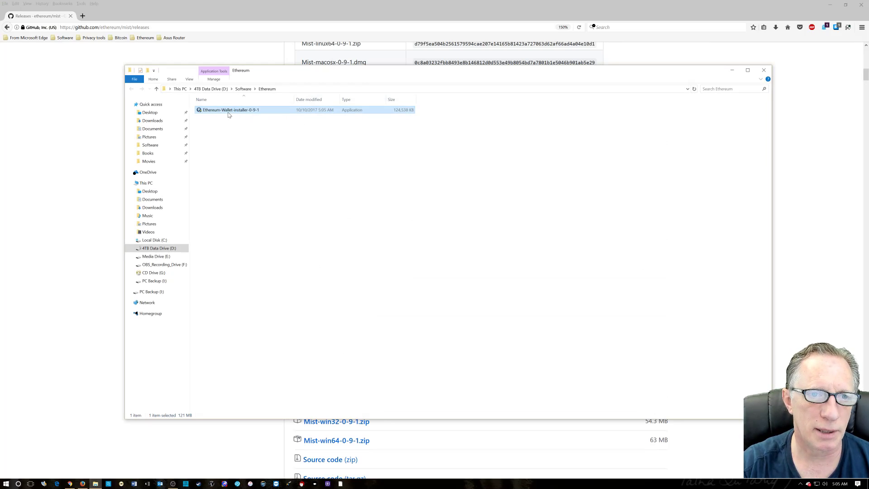
mouse_move(261, 162)
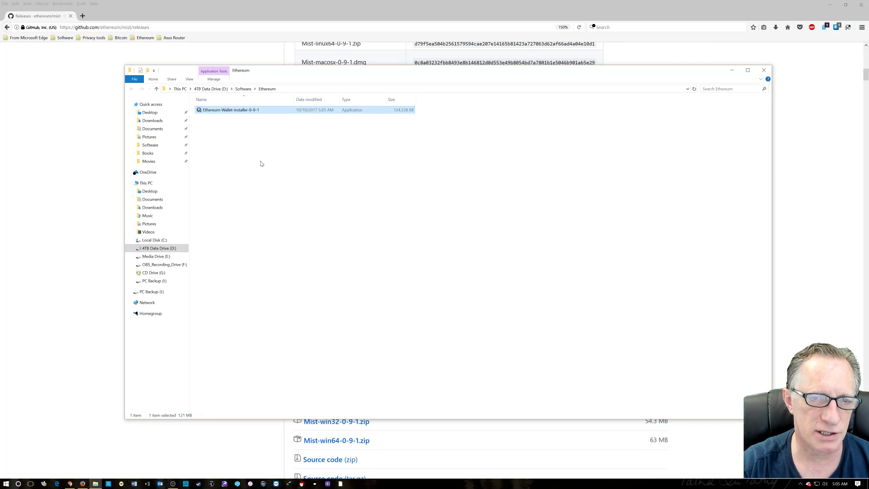
mouse_move(337, 211)
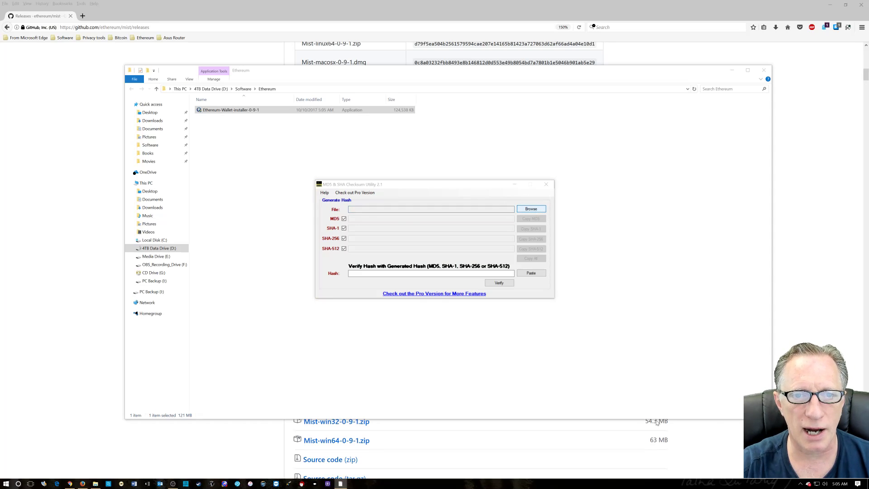
Browse to D:\Software\Ethereum and load the installer to compute its MD5, SHA-1, SHA-256 and SHA-512 hashes
left_click(530, 208)
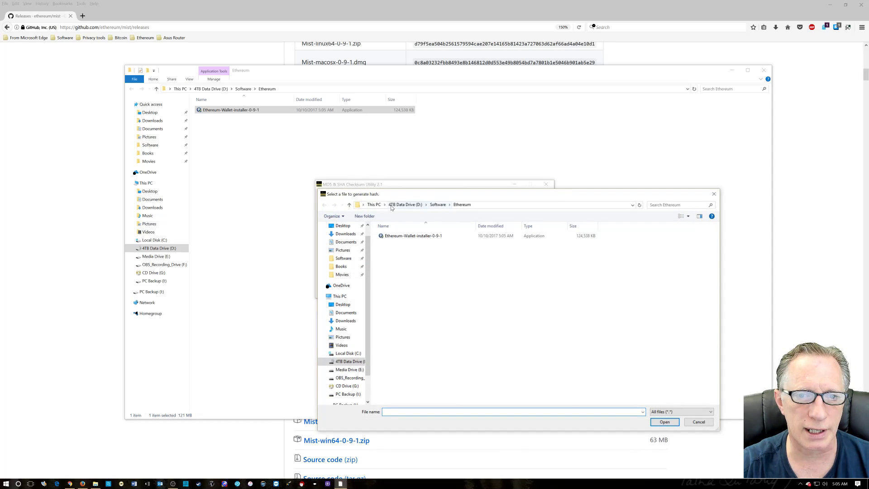
left_click(405, 205)
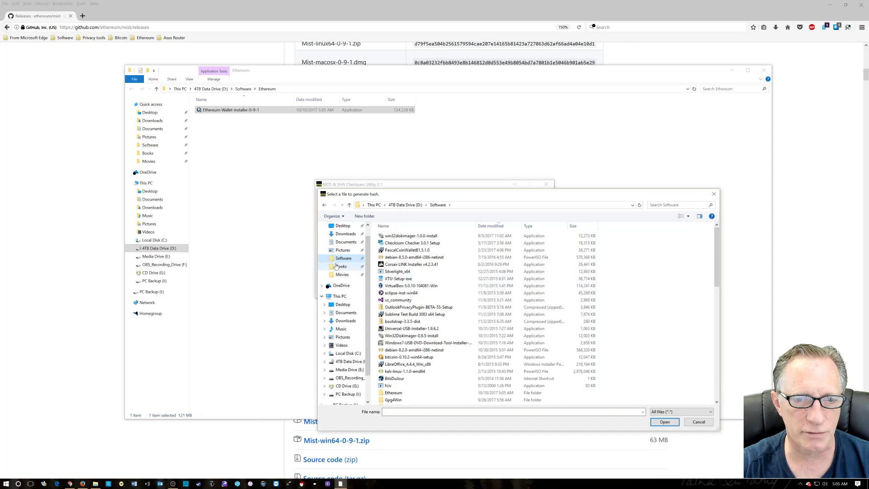
scroll("down", 3)
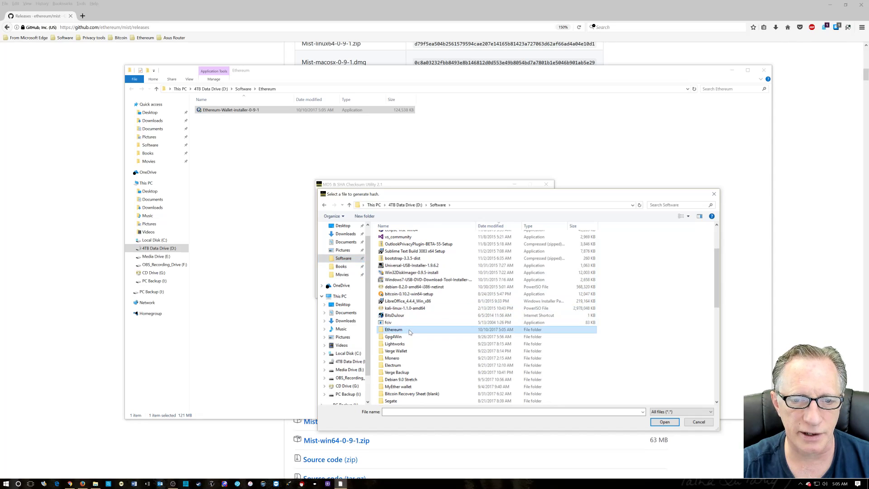
double_click(392, 330)
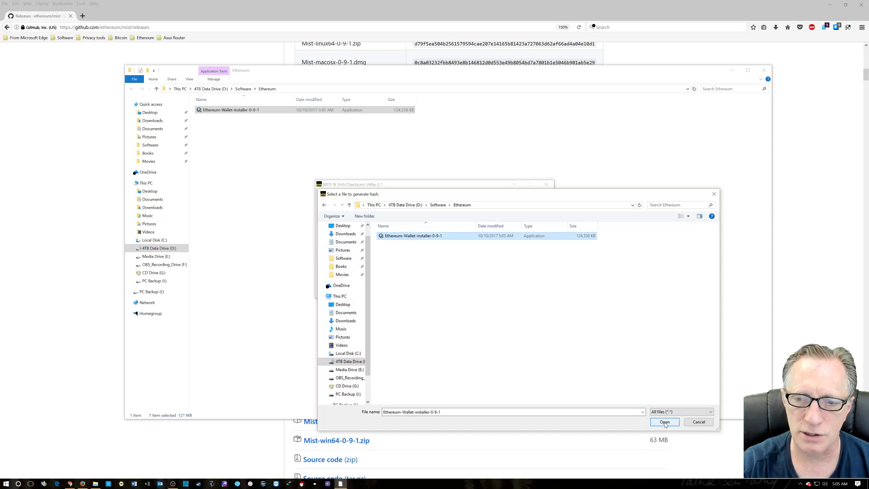
left_click(664, 422)
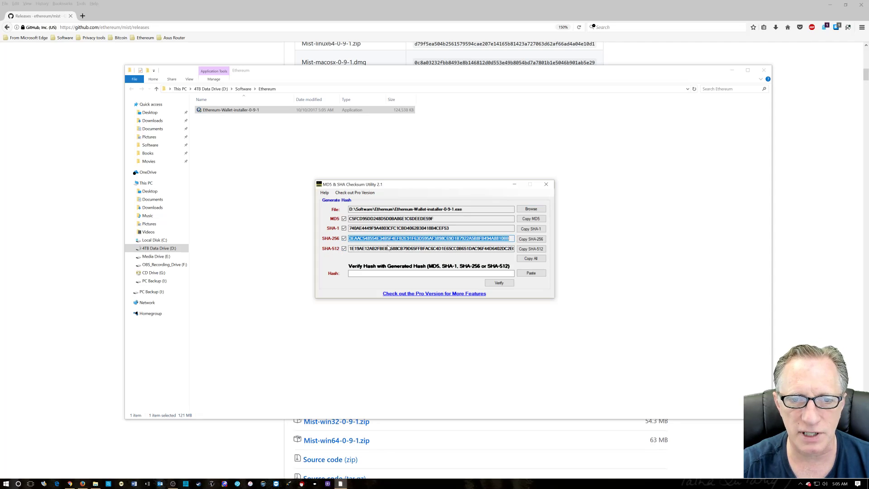
Arrange the checksum window above the GitHub Checksums table with the release page in front
left_click_drag(433, 184, 423, 151)
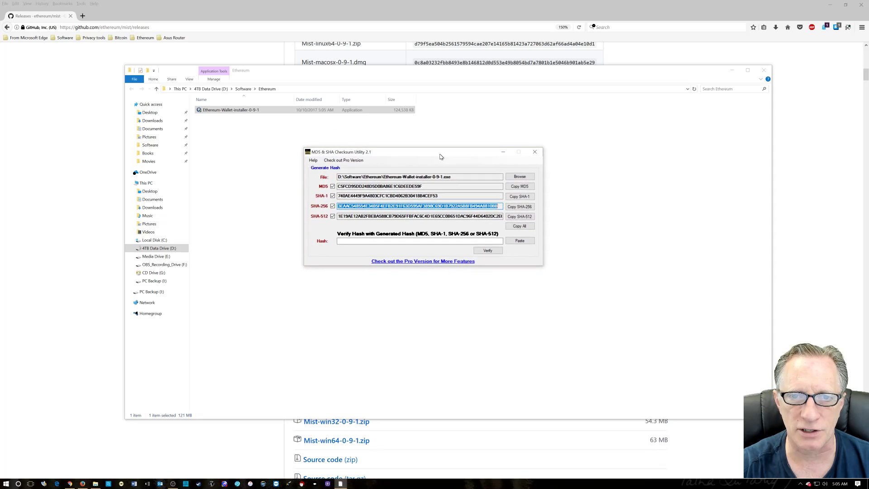
left_click_drag(440, 151, 398, 148)
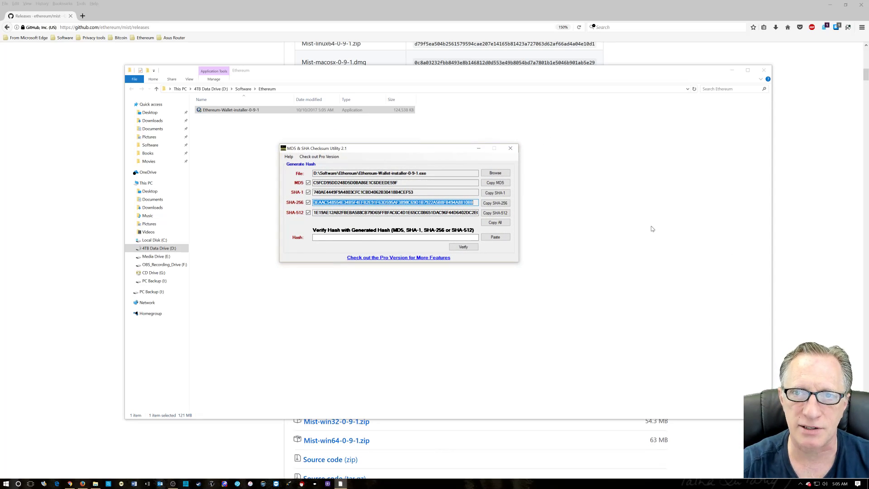
mouse_move(807, 291)
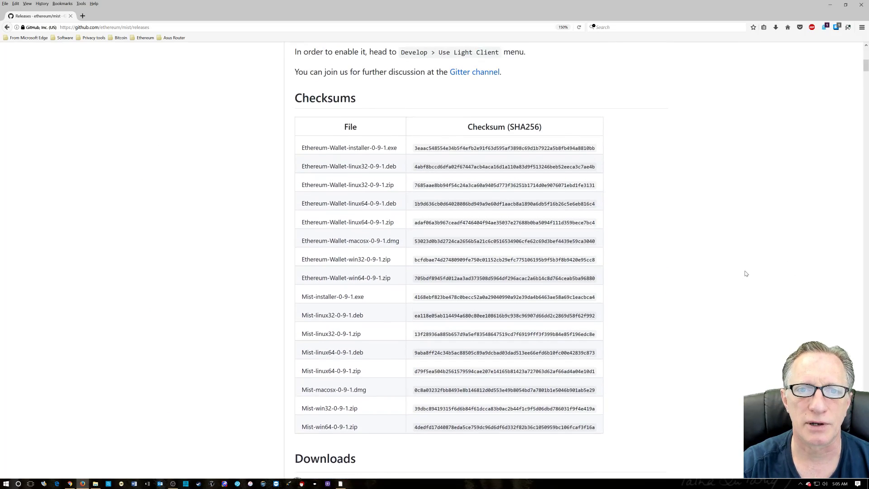
scroll("up", 3)
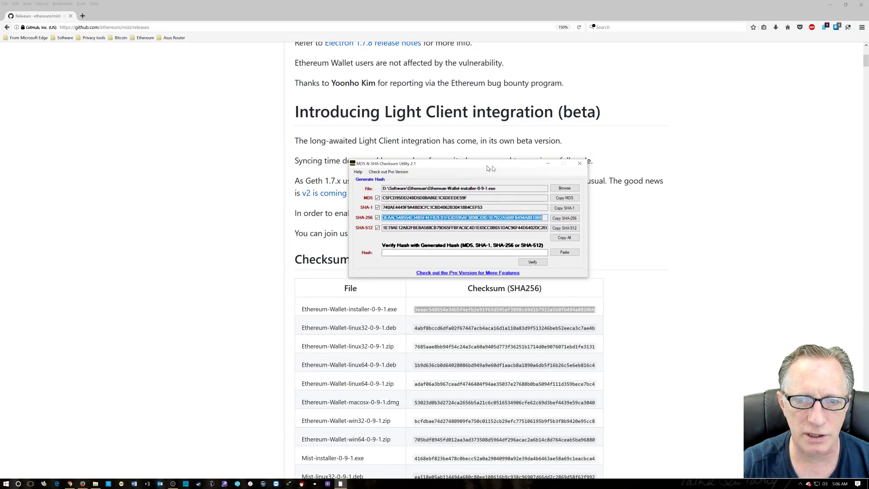
left_click_drag(467, 163, 485, 169)
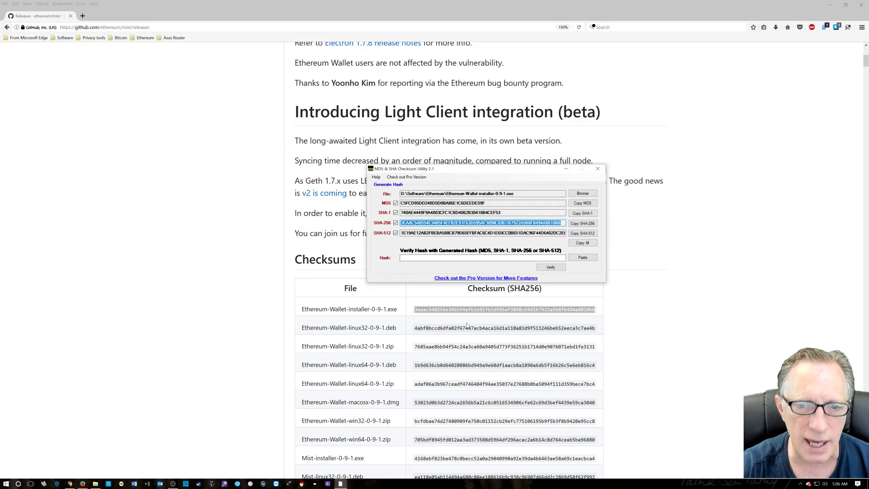
left_click(597, 168)
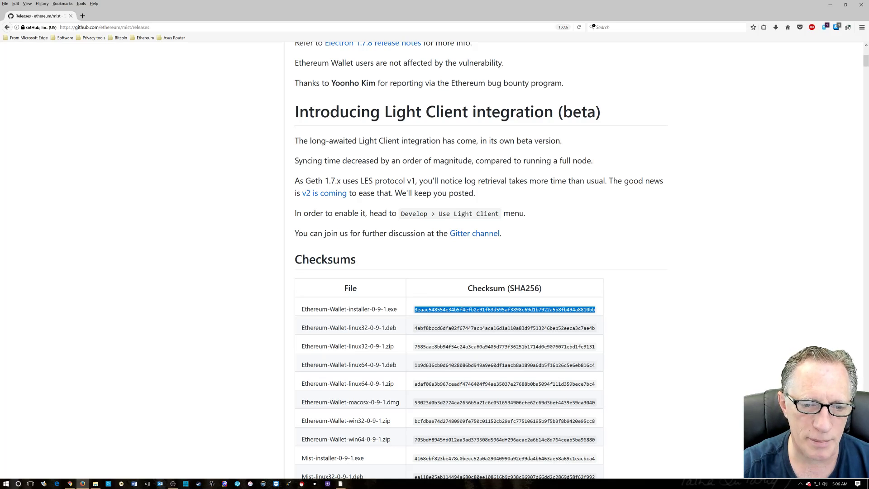
Verify the published SHA-256 checksum against the installer's hash, confirm the match and close the utility
right_click(402, 257)
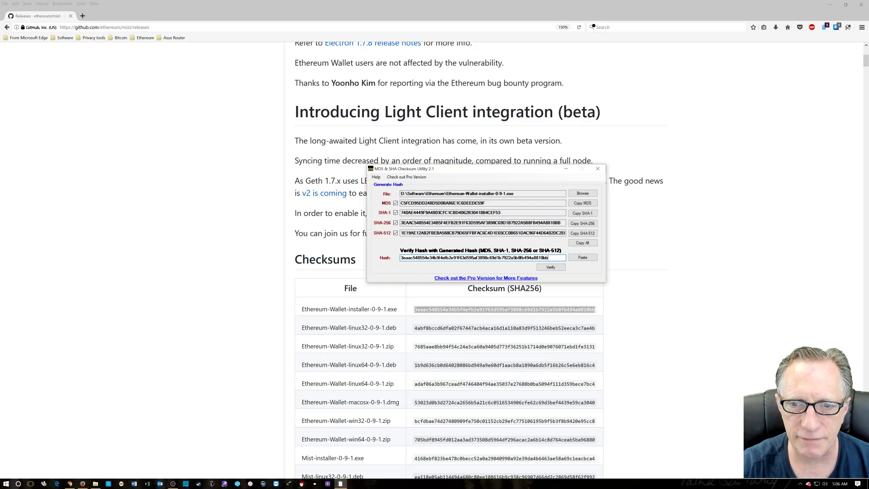
left_click(550, 266)
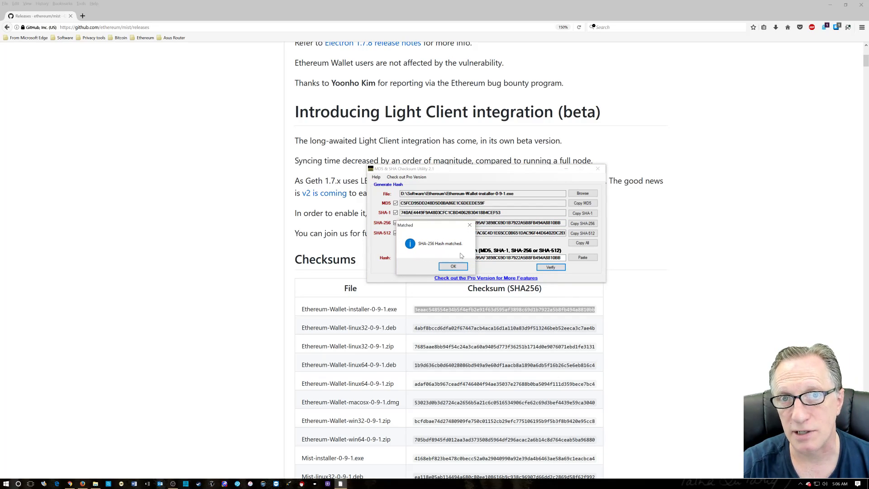
left_click(453, 266)
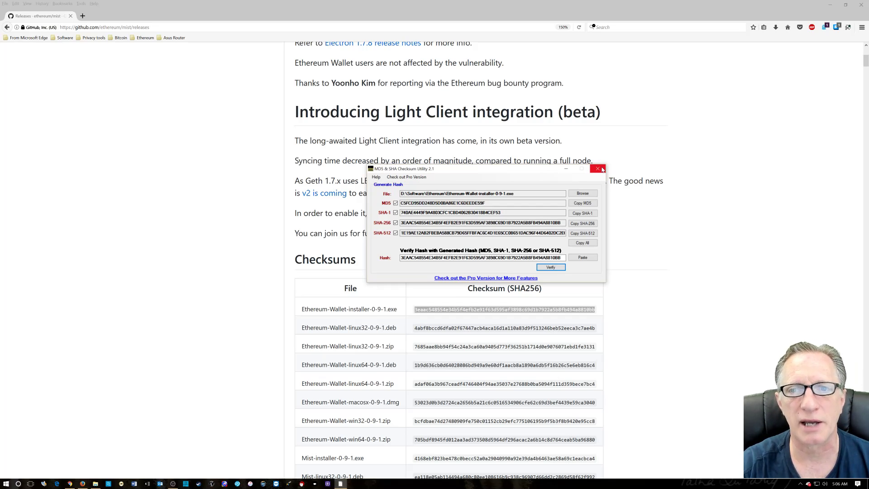
left_click(597, 168)
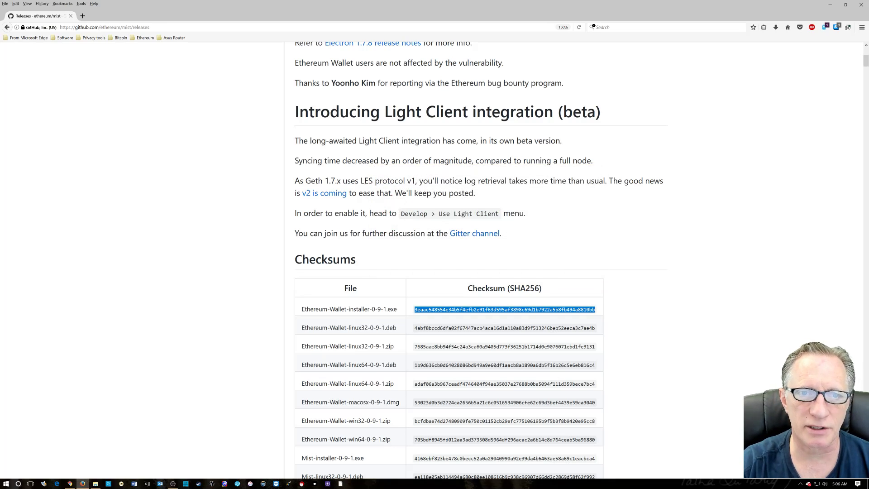
mouse_move(280, 208)
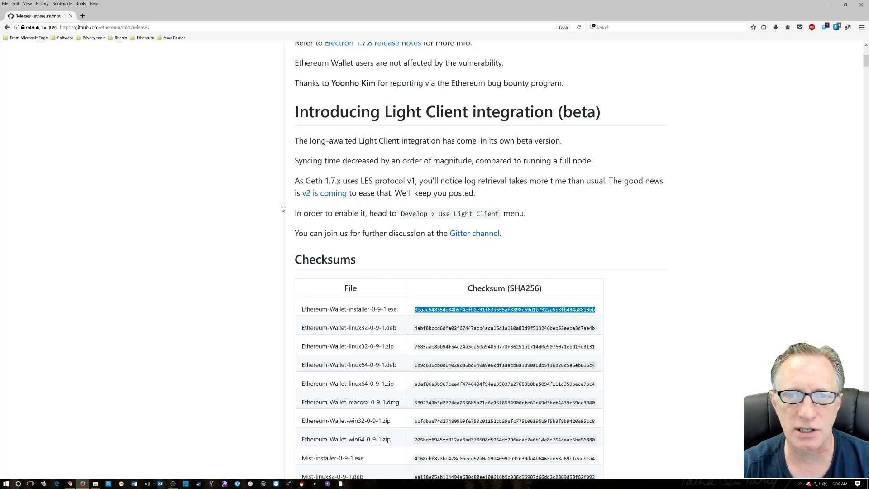
mouse_move(236, 164)
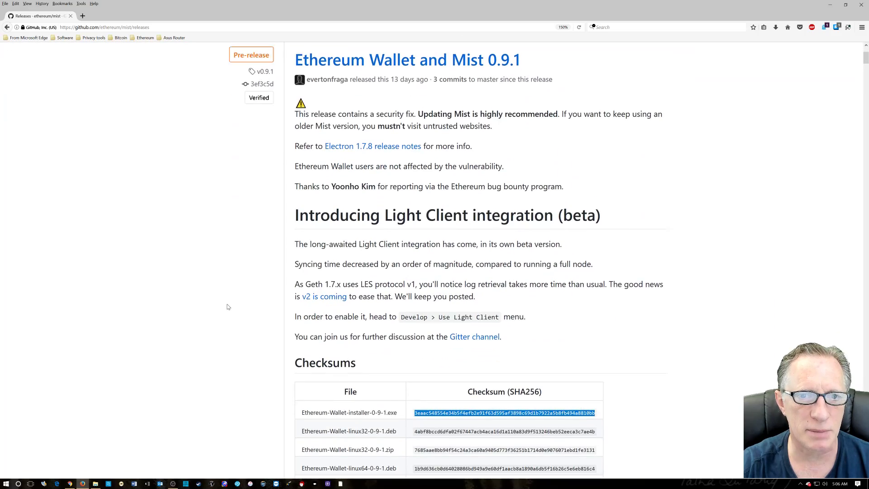
scroll("down", 3)
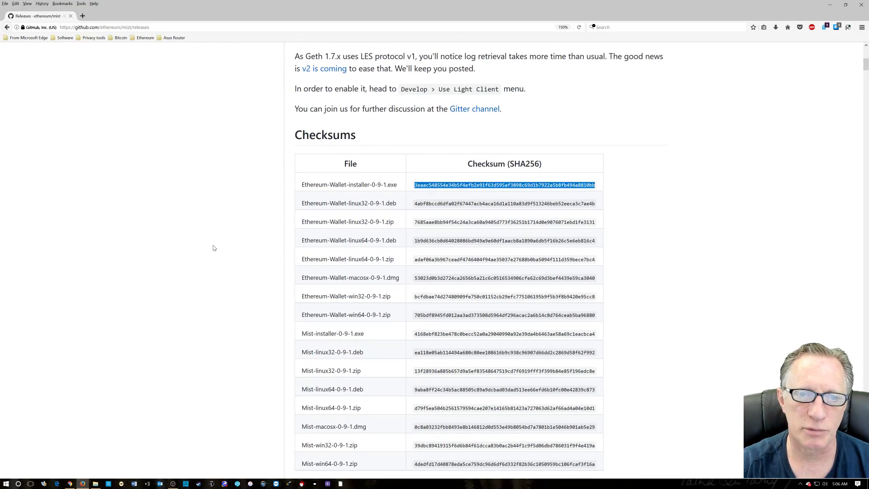
scroll("up", 3)
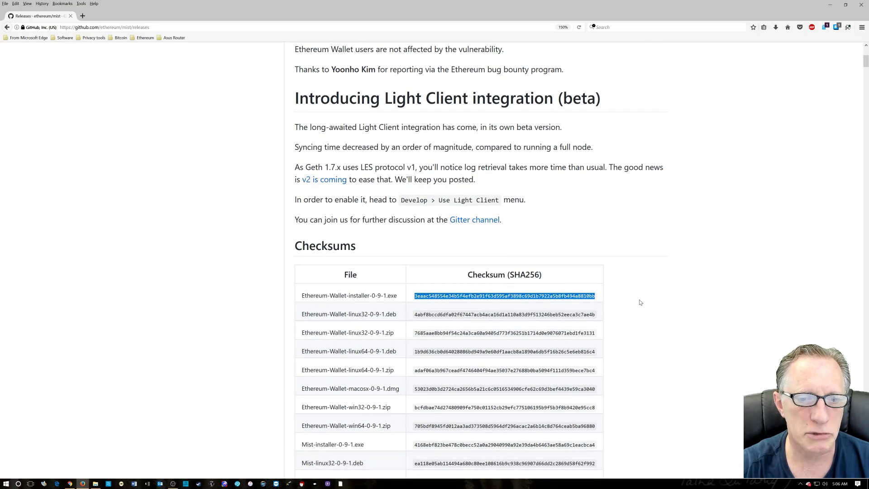
scroll("down", 3)
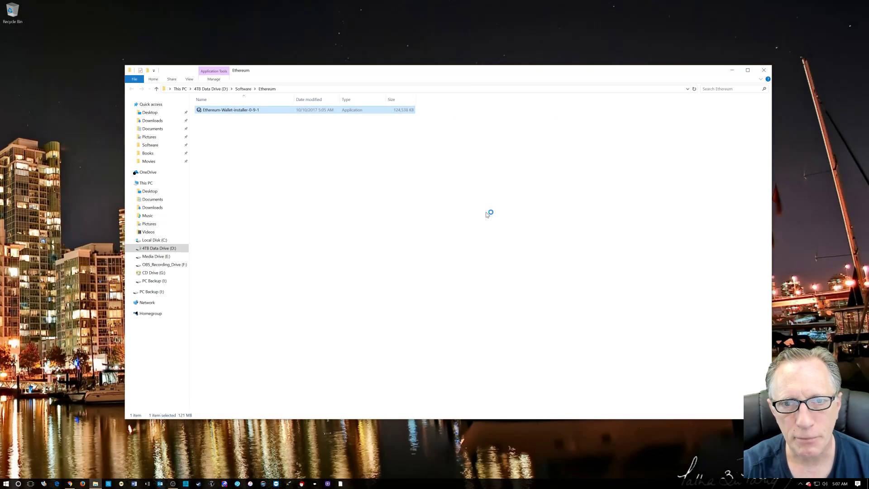
Run the installer, agree to the license and install Ethereum Wallet to the default folder
double_click(231, 110)
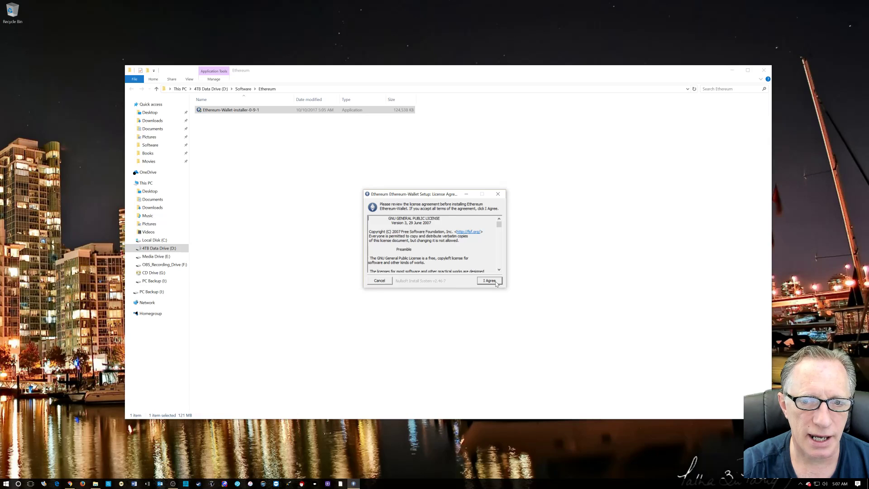
left_click(489, 280)
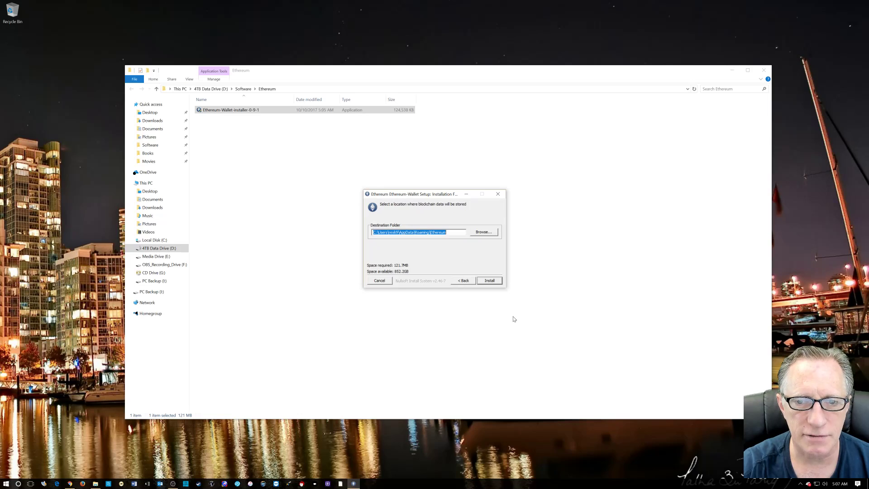
left_click(489, 280)
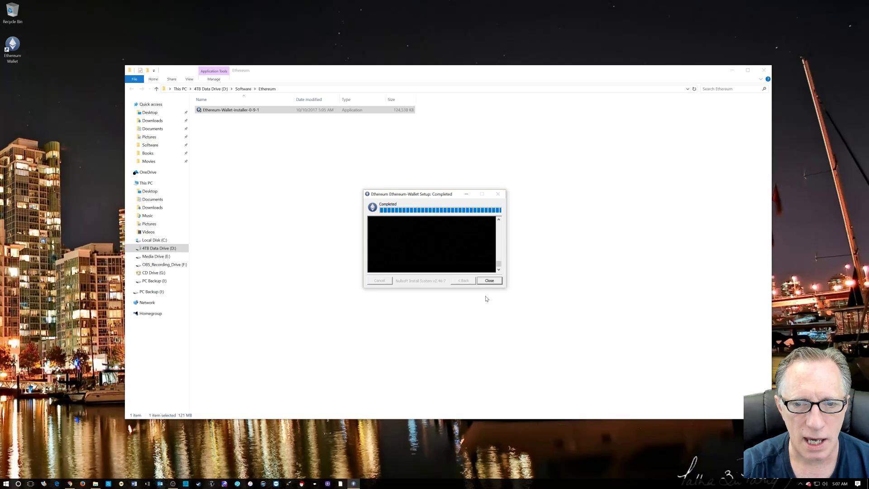
Close the installer and inspect the Ethereum Wallet shortcut in its Start Menu folder
left_click(489, 281)
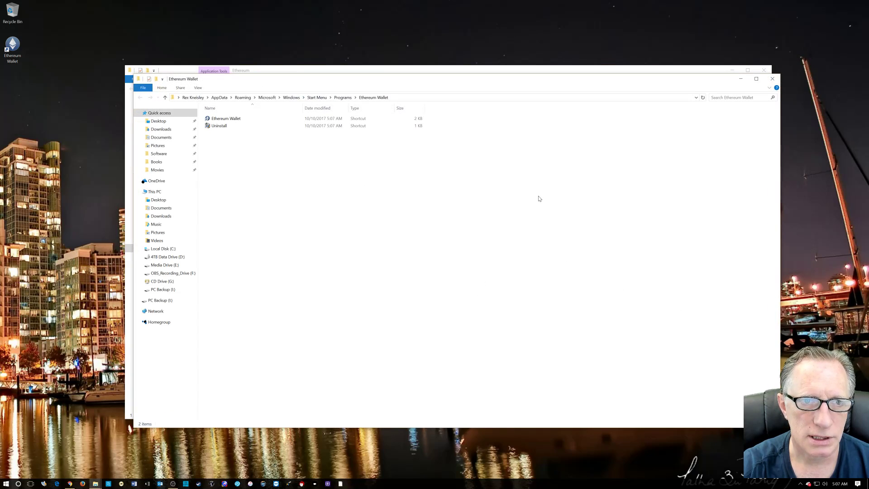
left_click(227, 118)
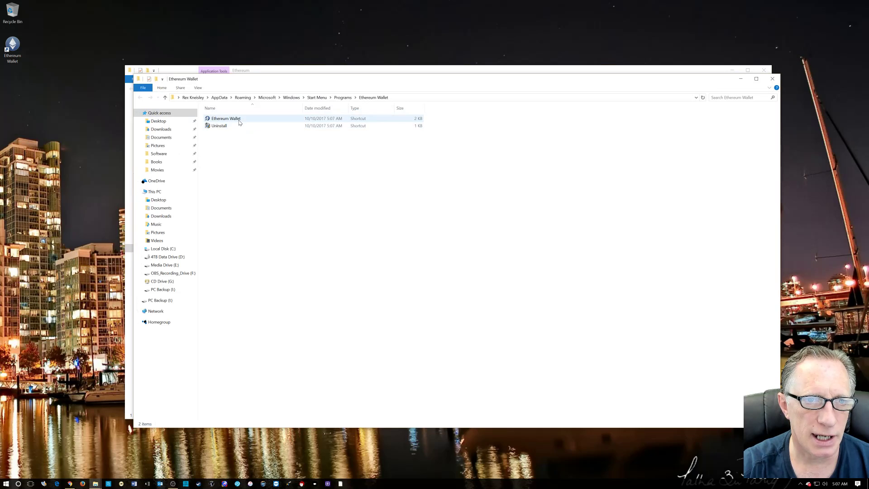
right_click(226, 118)
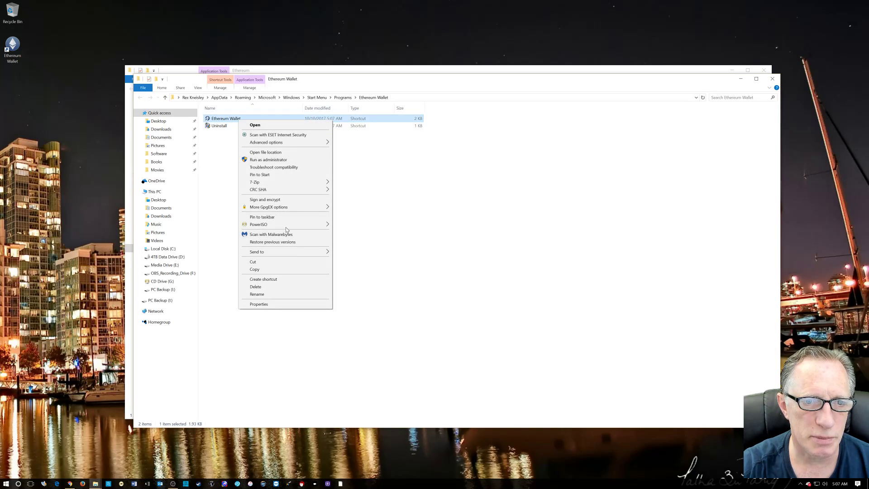
left_click(616, 310)
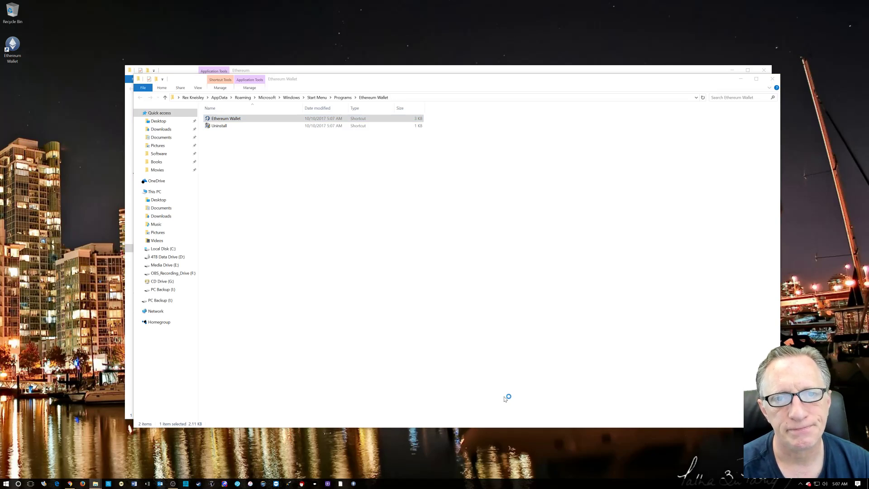
mouse_move(505, 399)
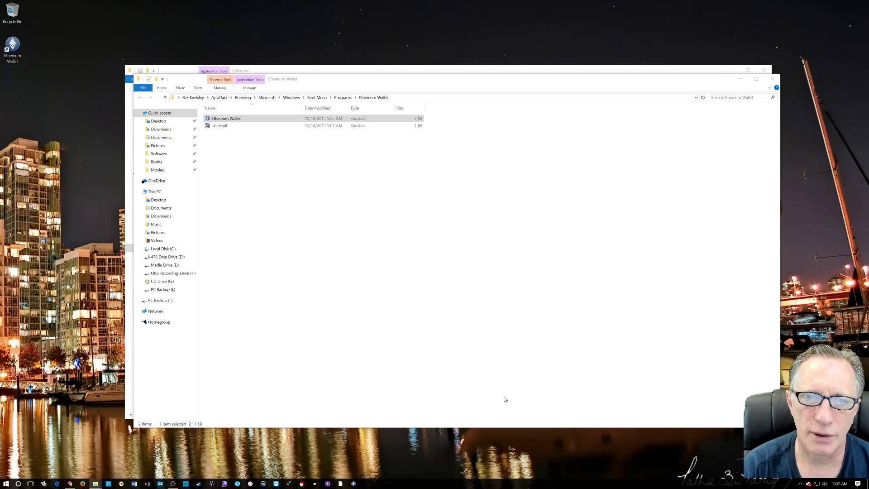
Launch Ethereum Wallet from the desktop and choose the main Ethereum network
double_click(227, 118)
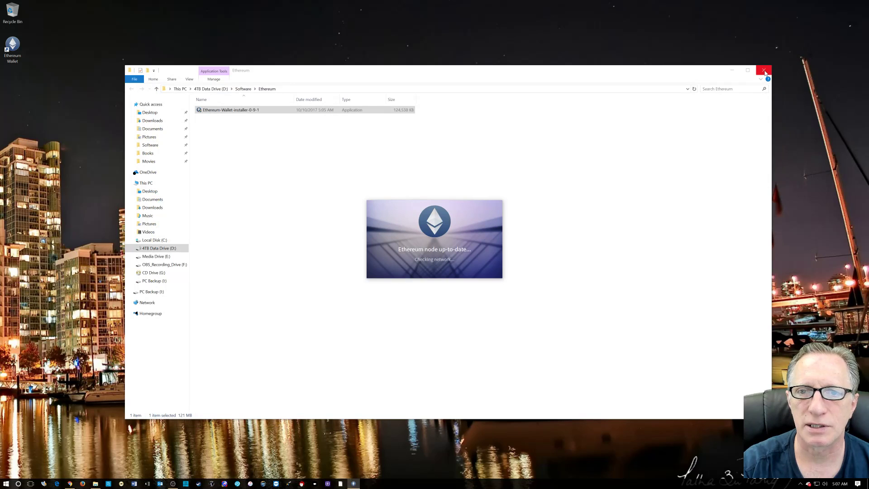
left_click(764, 71)
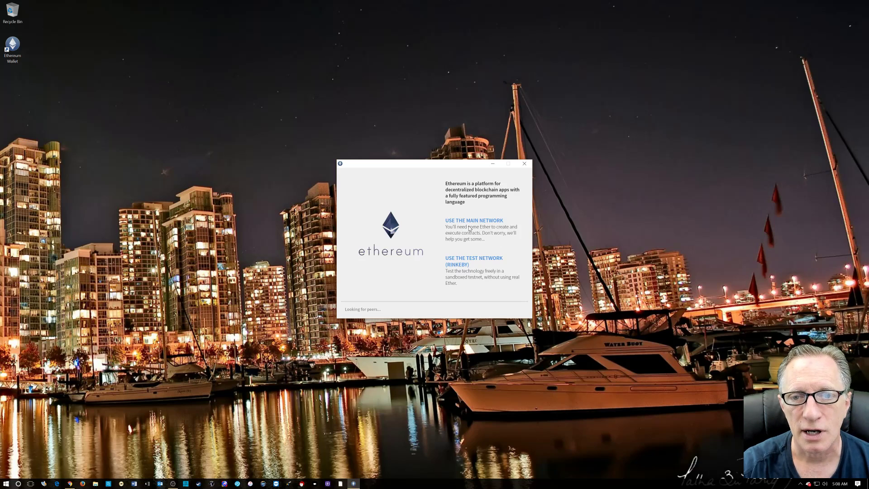
left_click(474, 220)
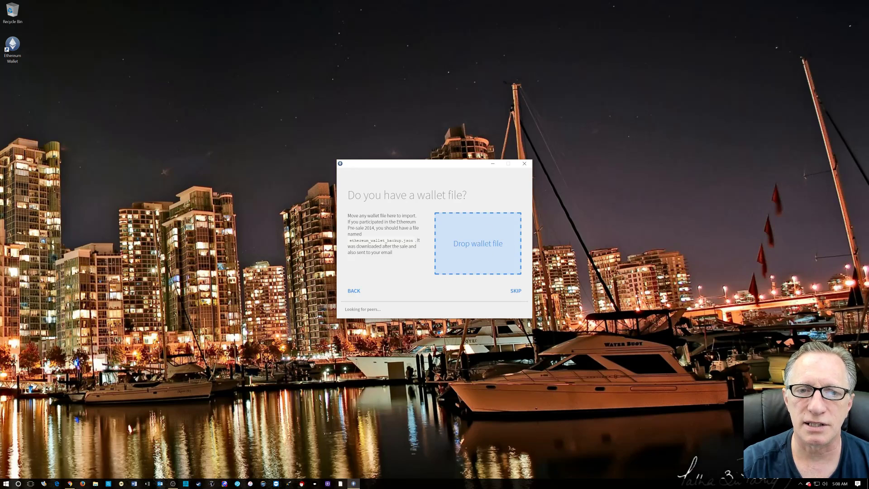
mouse_move(593, 246)
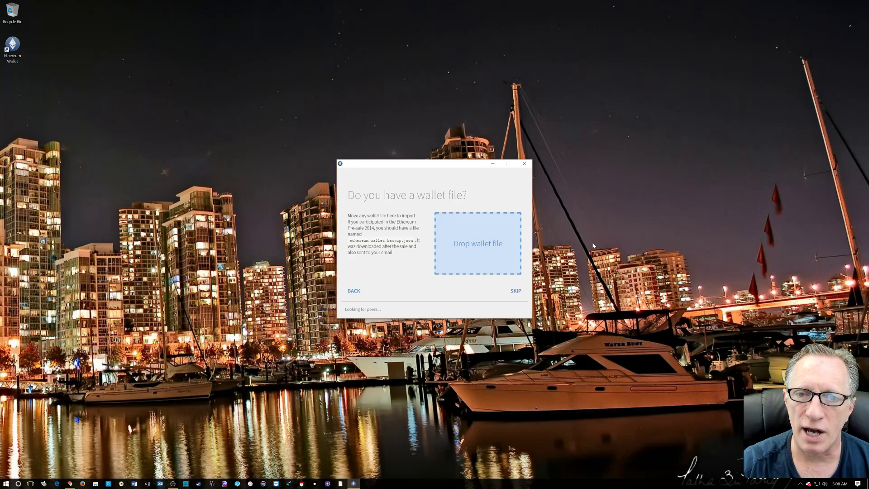
mouse_move(498, 264)
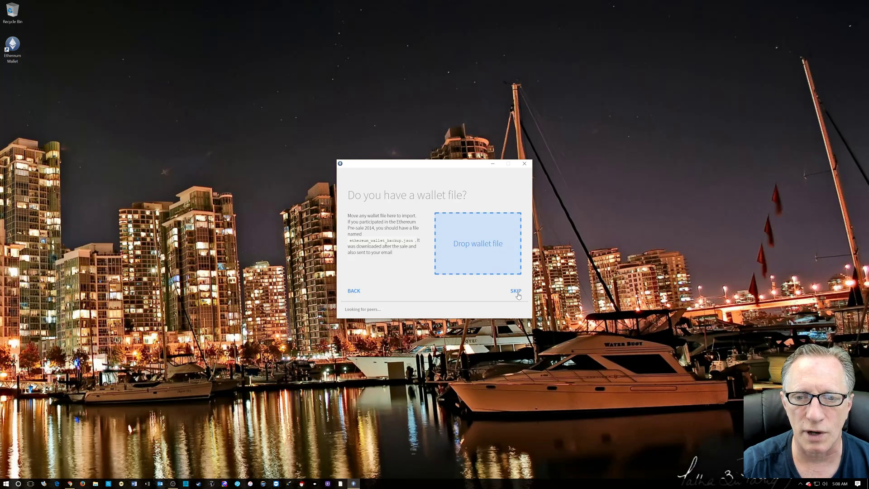
Skip wallet import and set a password for the new account
left_click(515, 290)
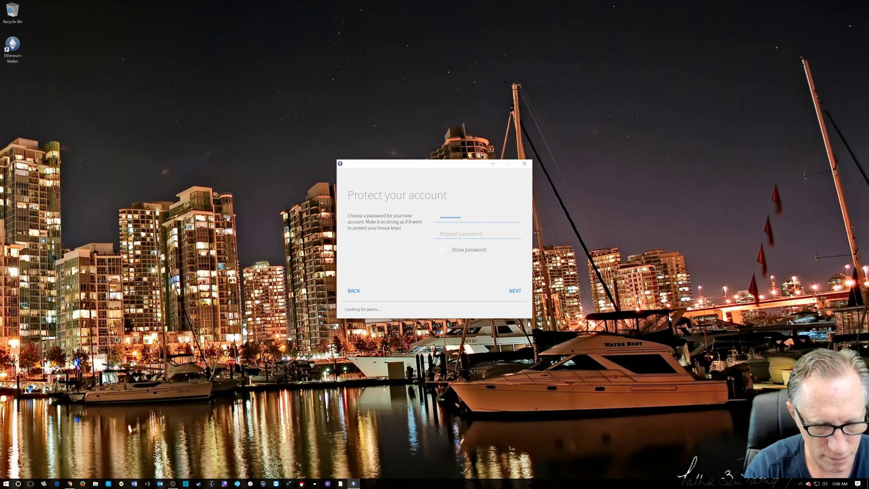
type("••••••")
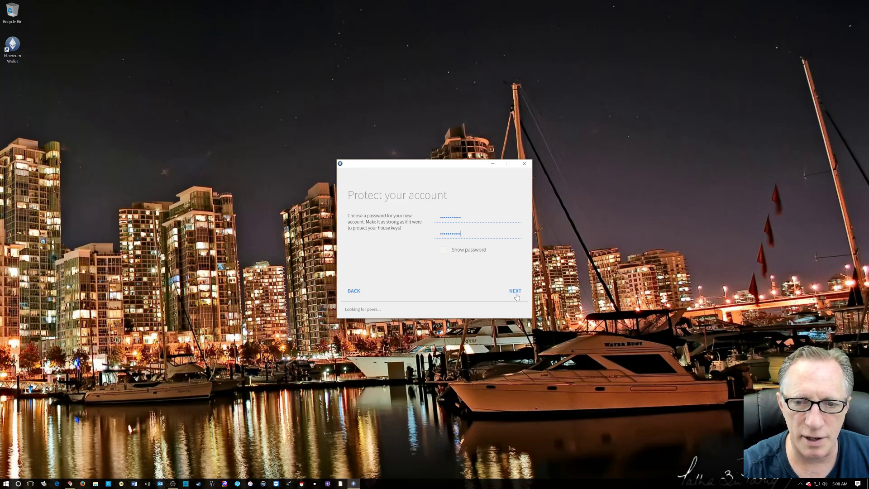
left_click(515, 290)
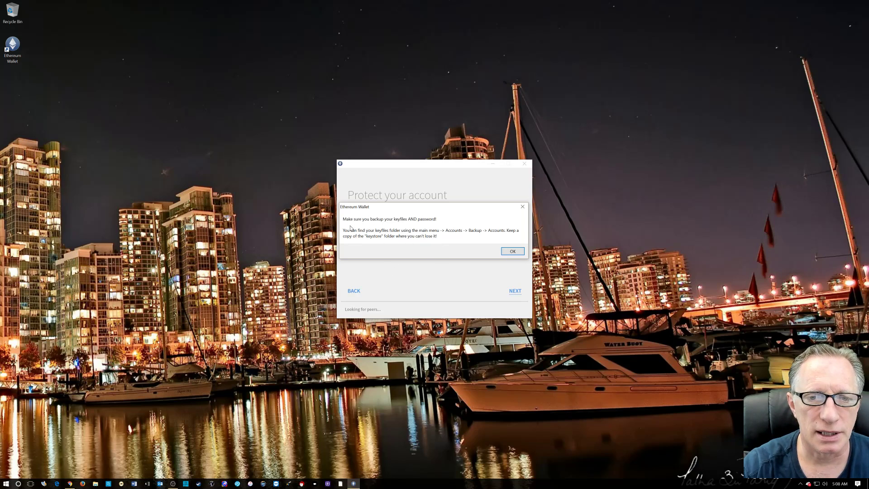
mouse_move(420, 243)
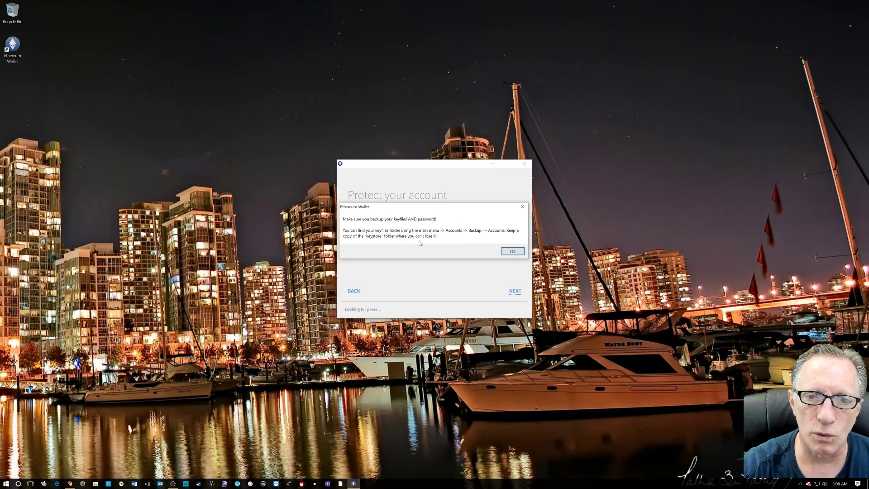
mouse_move(434, 240)
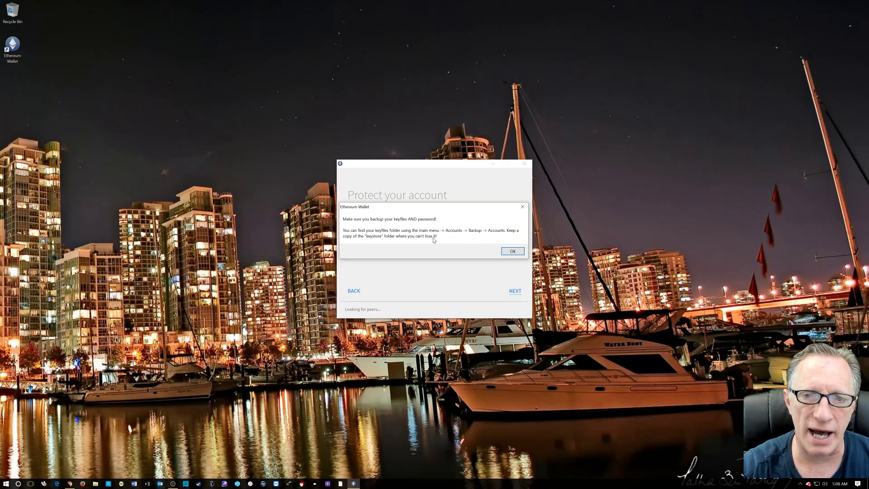
mouse_move(425, 247)
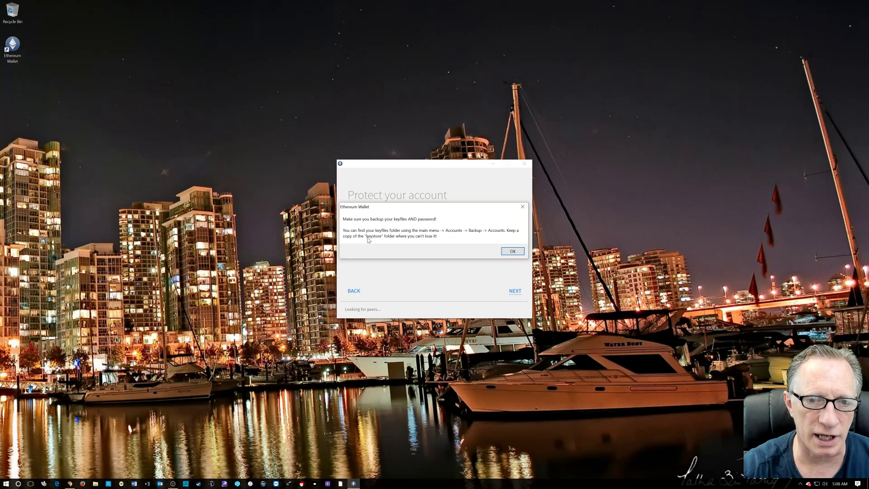
mouse_move(404, 236)
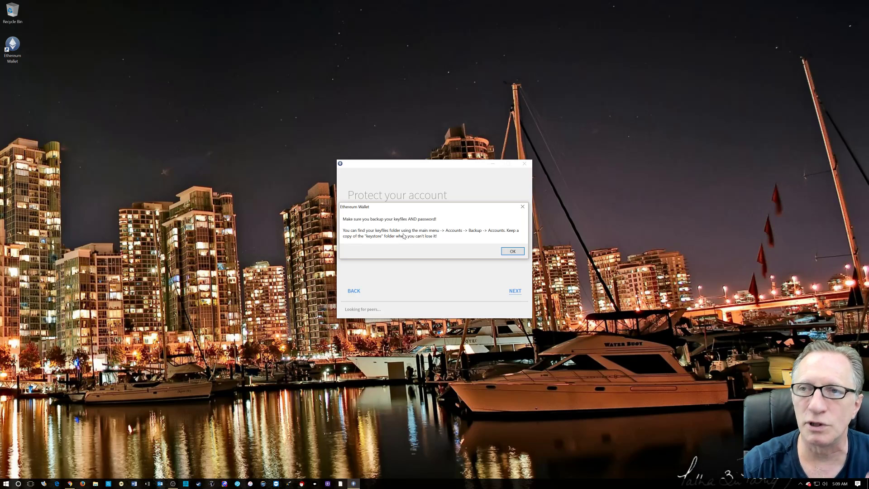
mouse_move(617, 312)
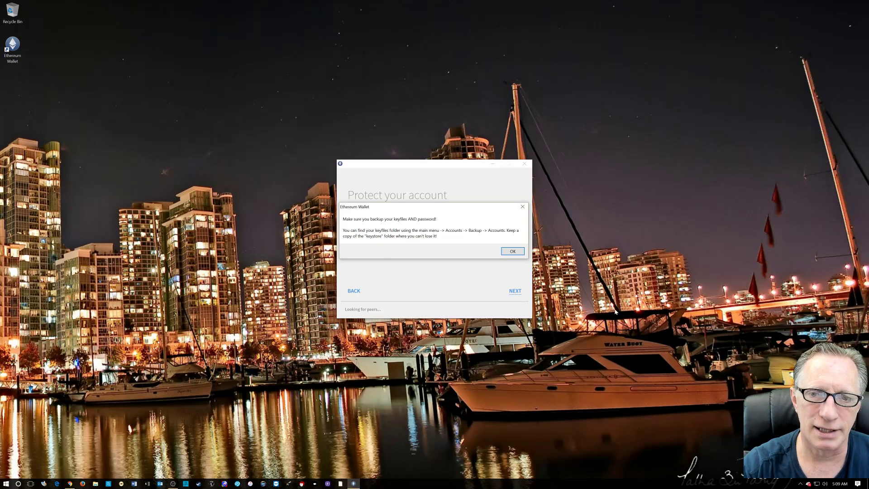
mouse_move(510, 262)
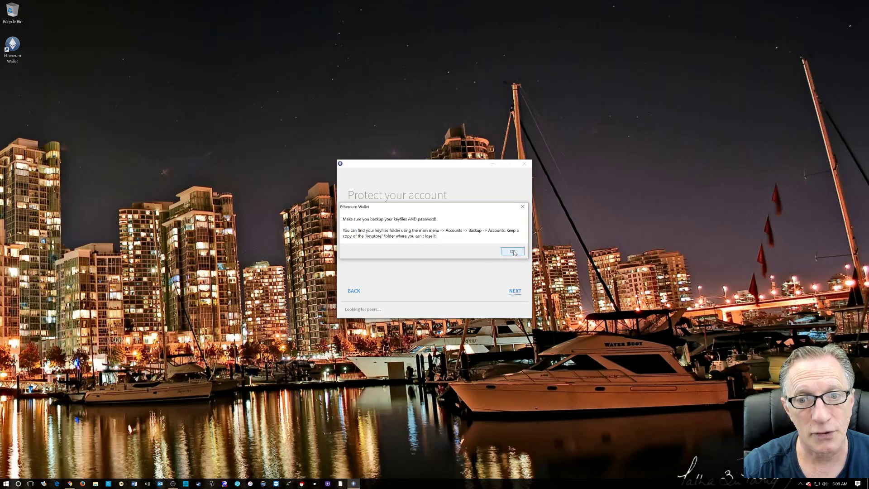
Dismiss the backup reminder and continue past the 'Load it up!' funding screen
left_click(512, 252)
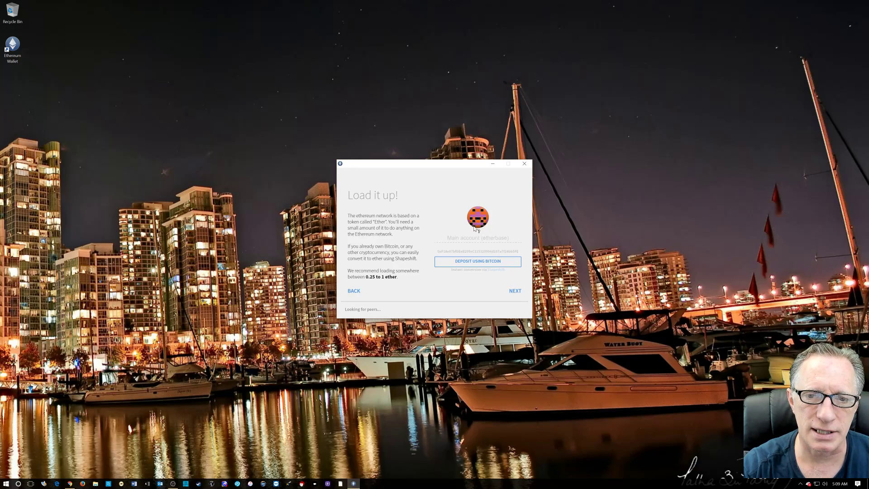
mouse_move(339, 201)
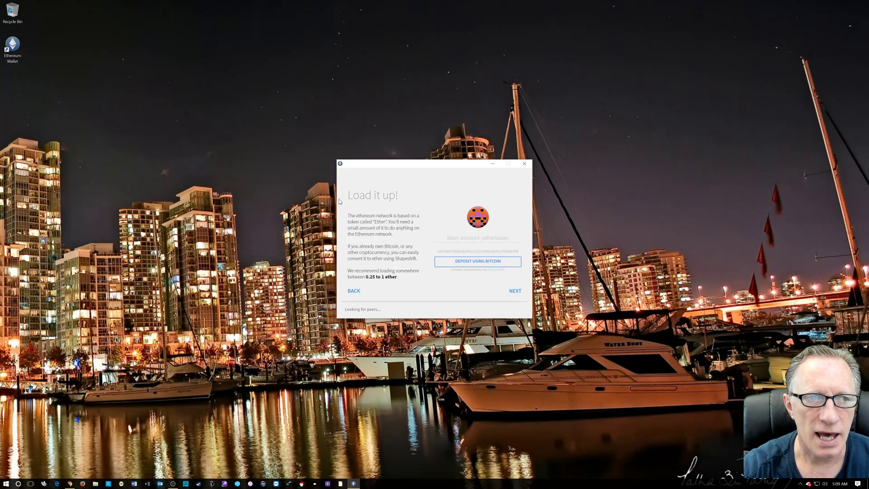
left_click(515, 290)
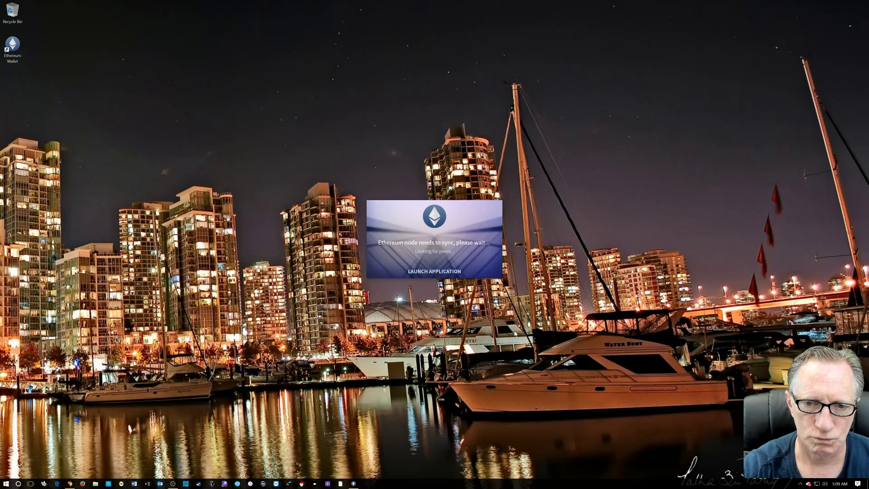
mouse_move(432, 342)
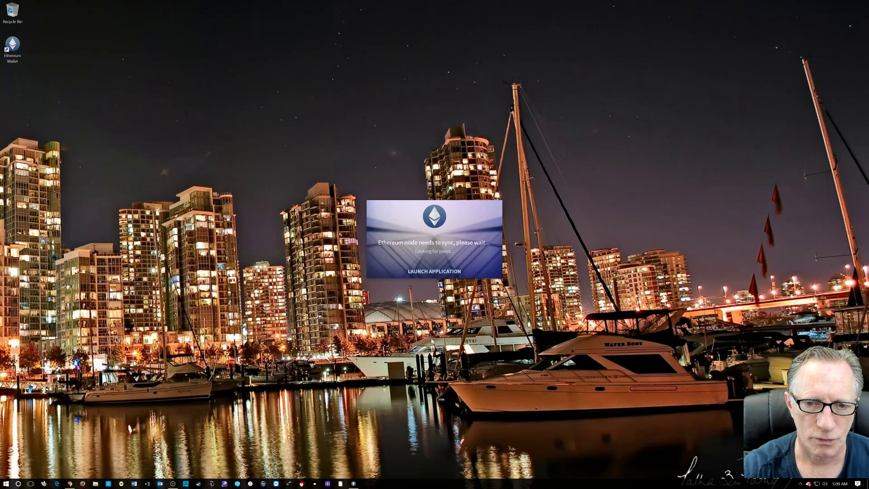
mouse_move(505, 344)
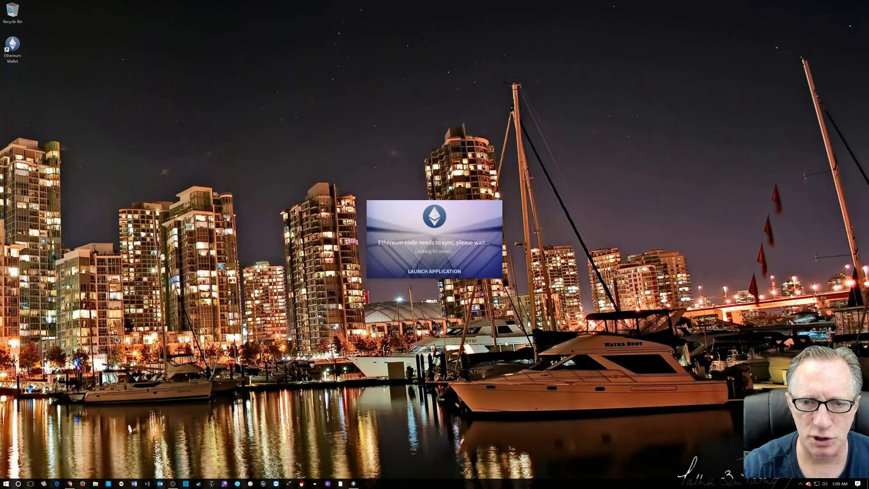
mouse_move(435, 275)
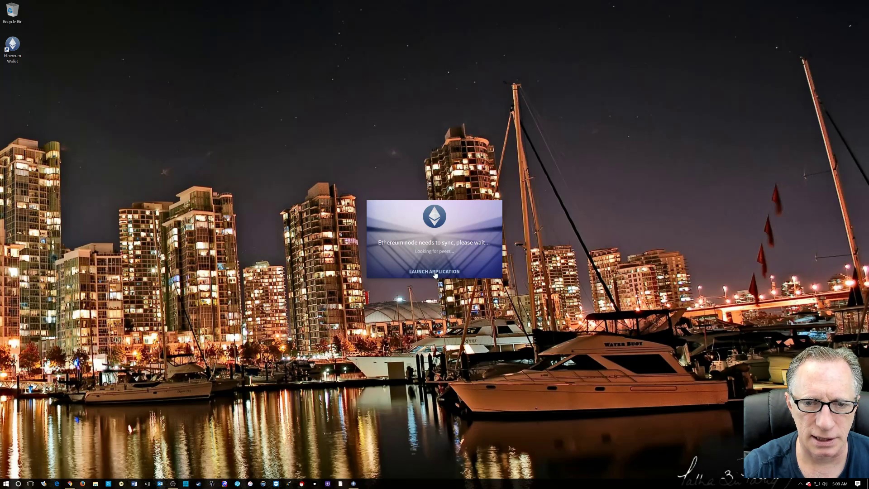
Launch the wallet without waiting for sync and view Main account (Etherbase) with 0.00 ether
left_click(434, 271)
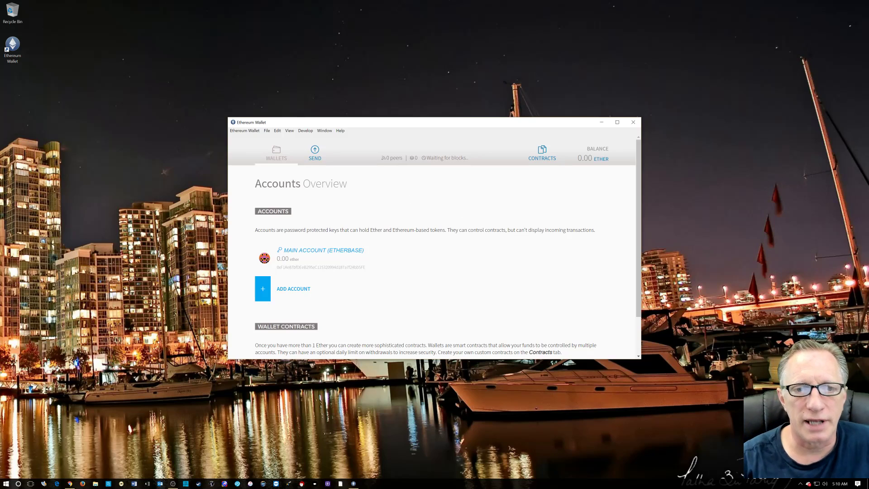
mouse_move(409, 267)
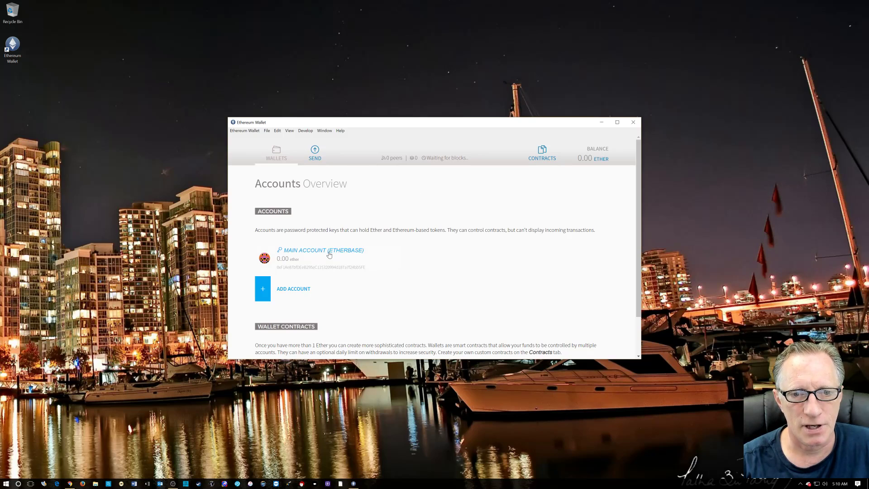
left_click(321, 250)
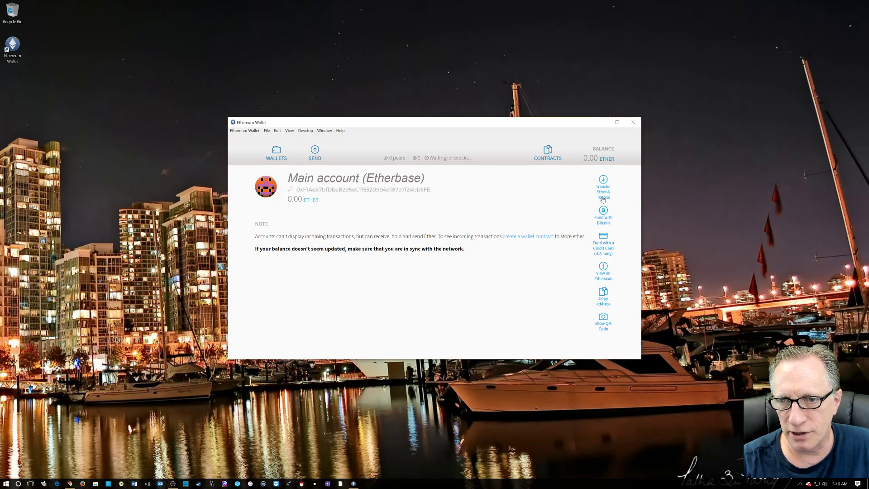
mouse_move(607, 325)
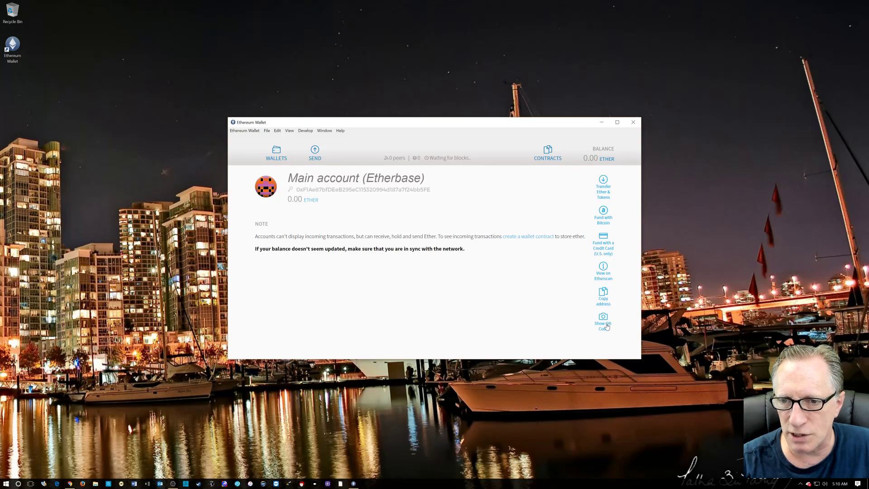
mouse_move(610, 193)
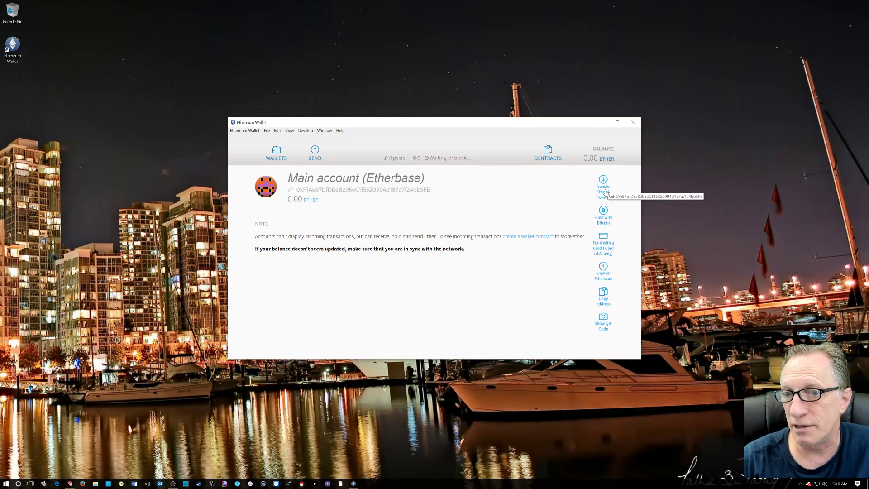
mouse_move(604, 219)
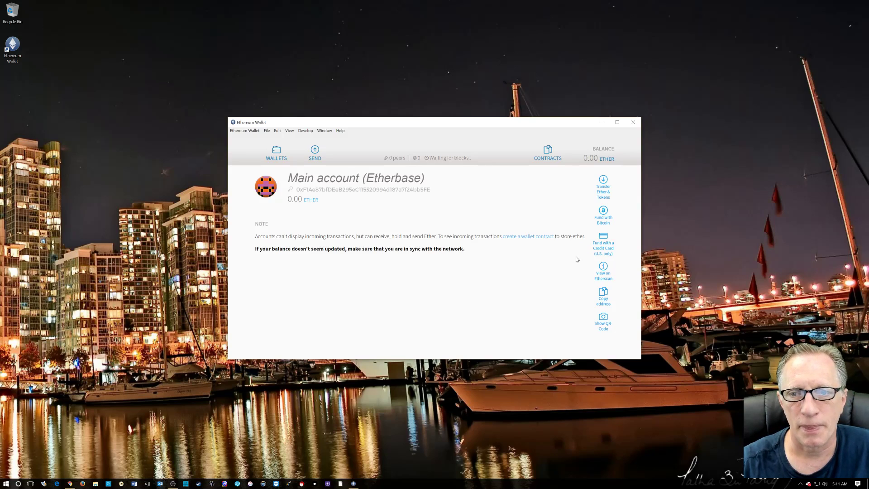
mouse_move(266, 134)
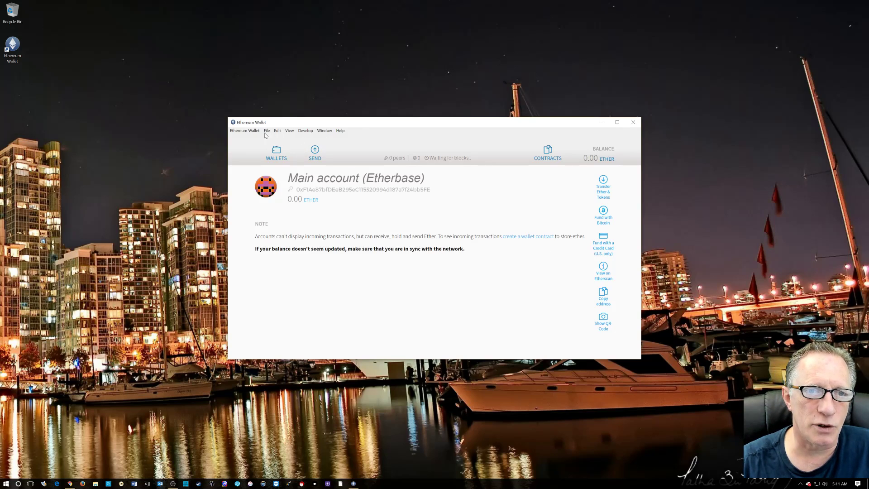
Use File > Backup > Accounts and copy the keystore folder onto the desktop
left_click(266, 130)
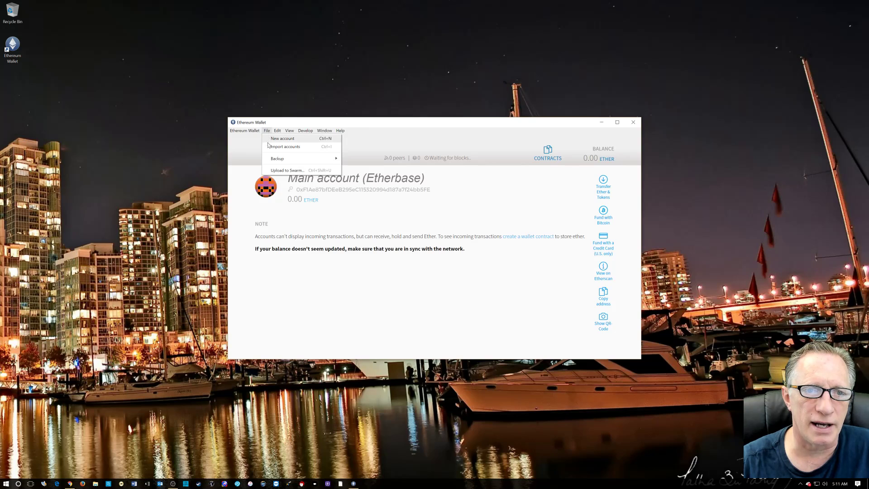
mouse_move(288, 158)
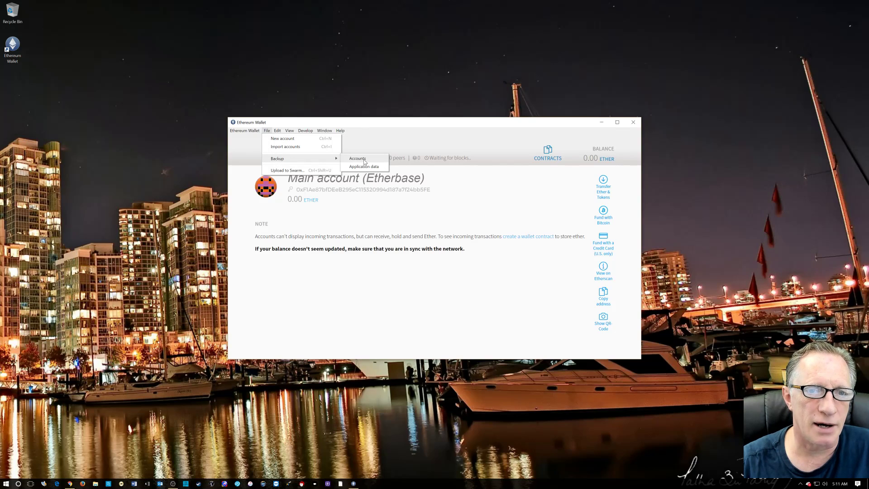
left_click(357, 158)
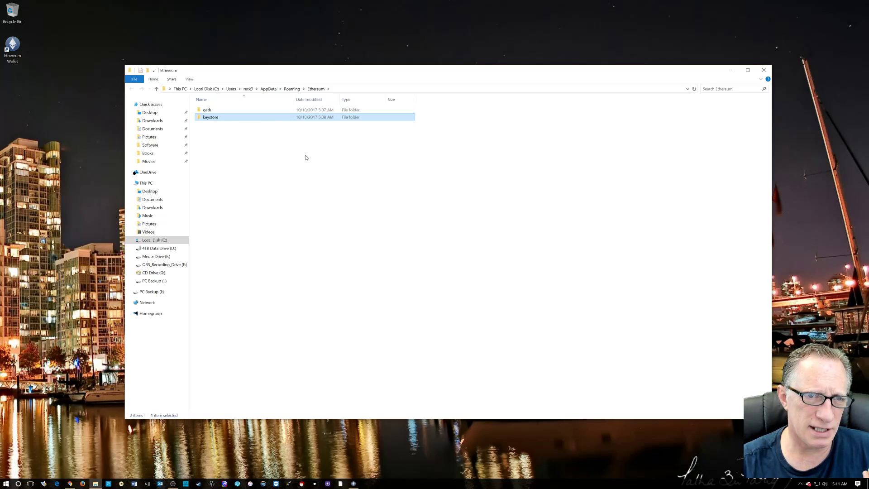
mouse_move(215, 119)
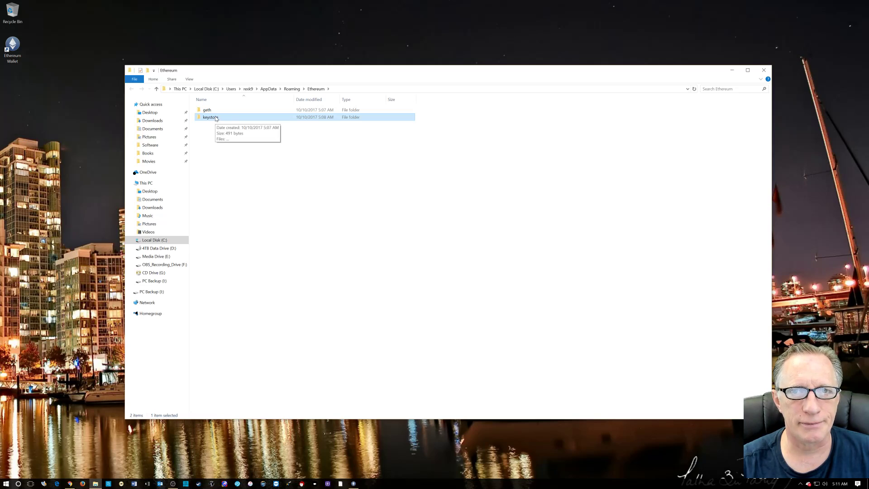
mouse_move(200, 122)
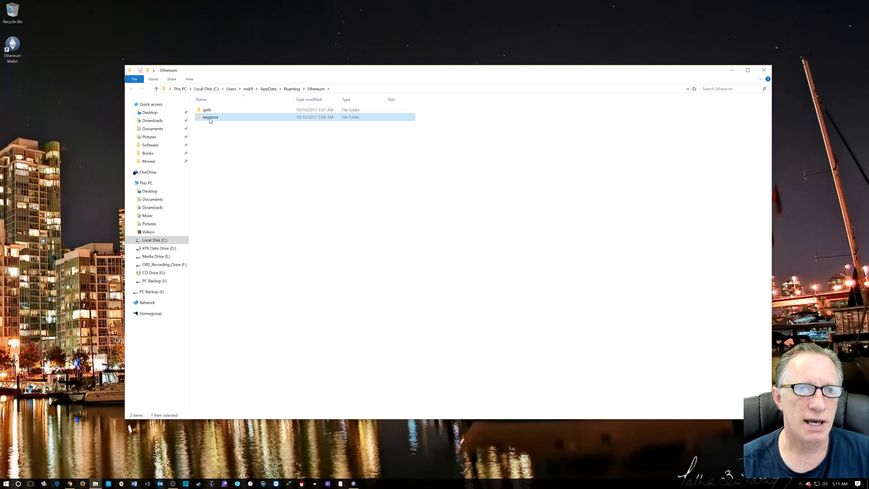
left_click_drag(210, 117, 172, 26)
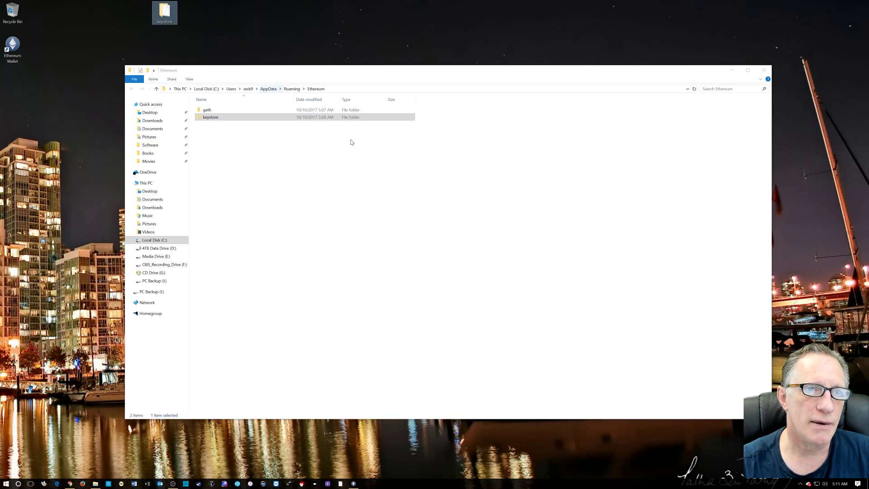
mouse_move(164, 13)
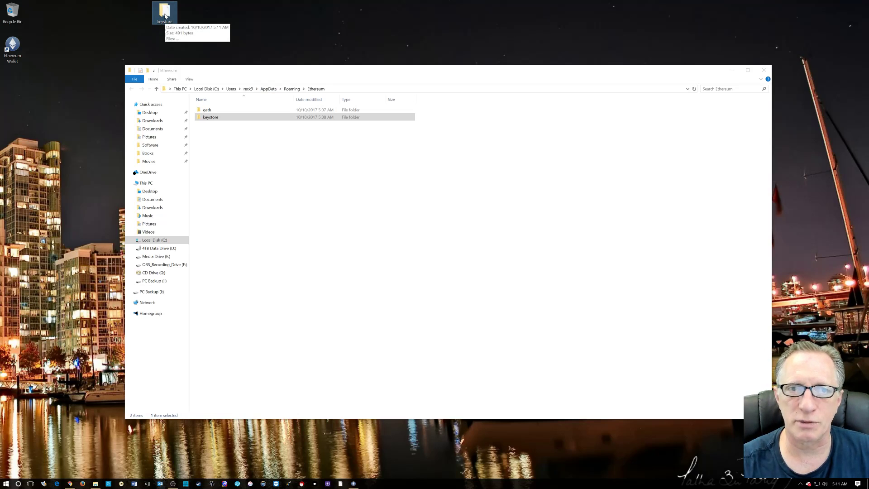
mouse_move(197, 10)
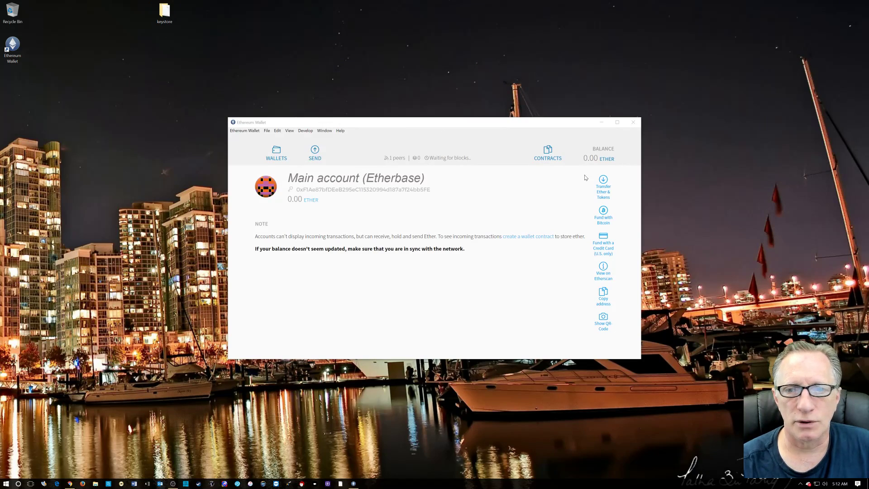
mouse_move(603, 240)
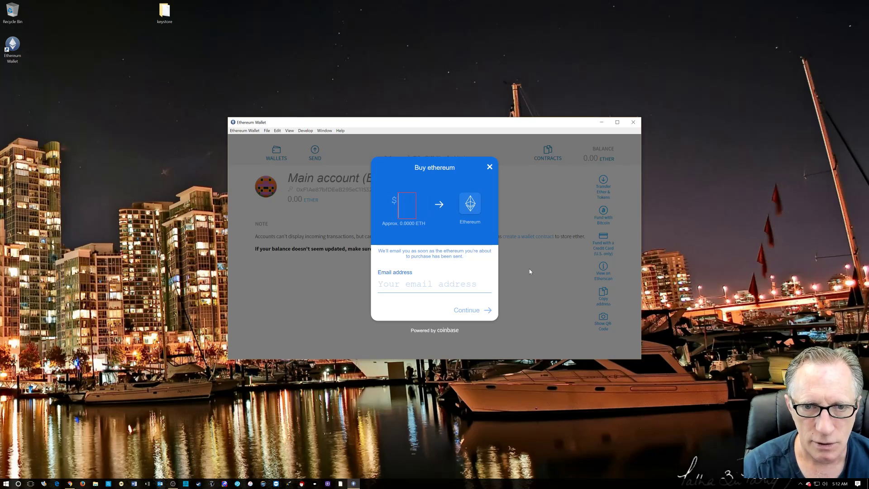
Enter a $50 amount in the Coinbase Buy ethereum form and check the signed-in Gmail account
type("5")
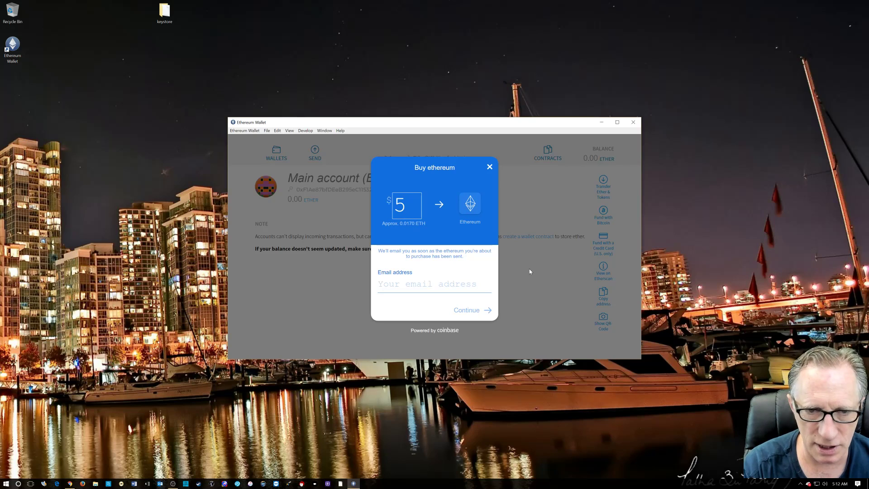
type("40")
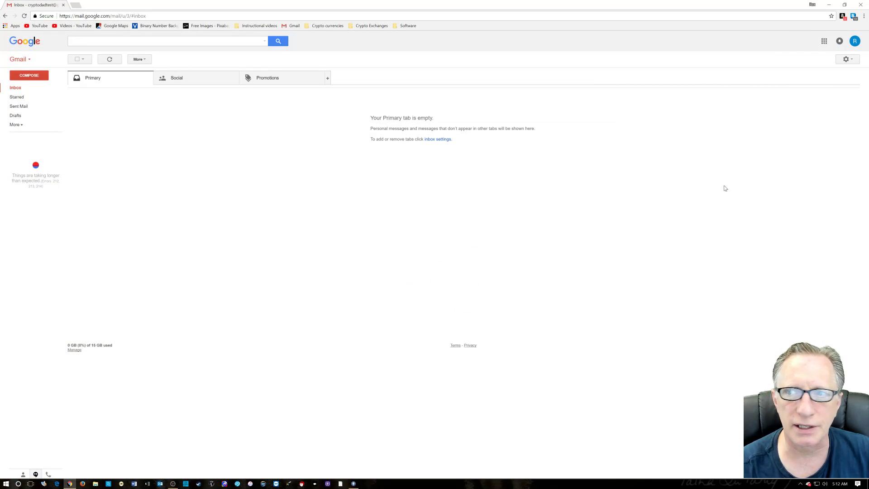
left_click(855, 41)
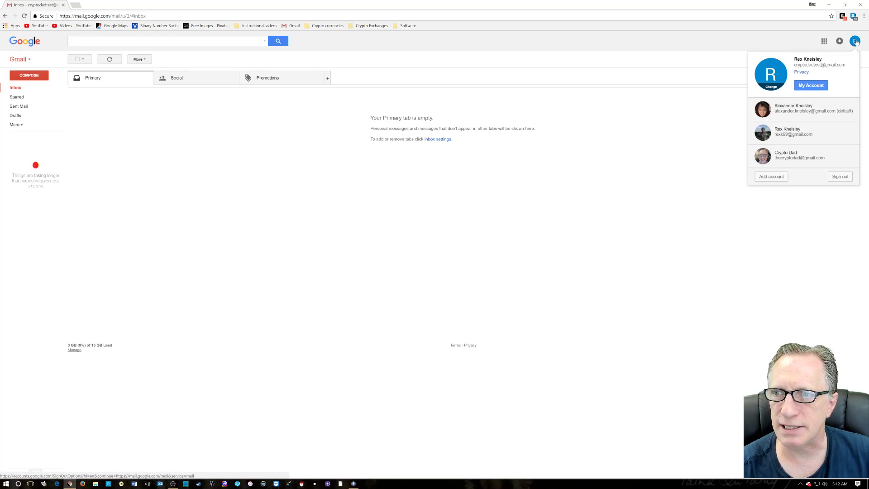
left_click(325, 339)
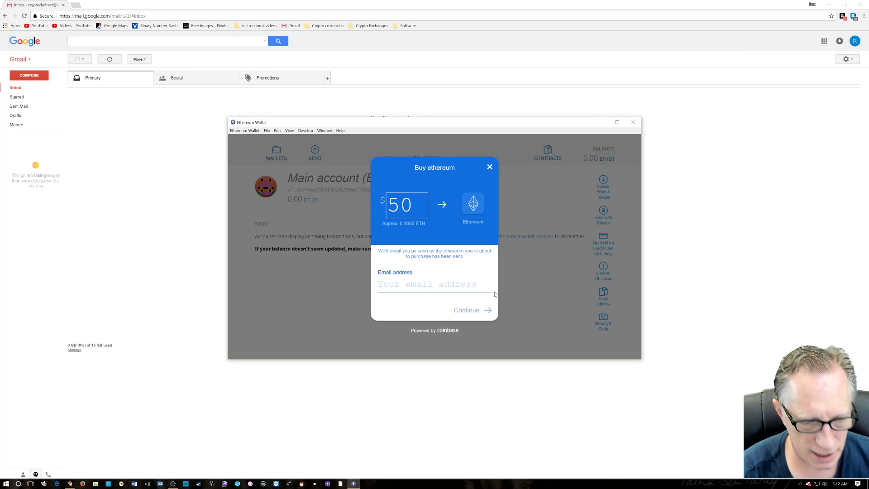
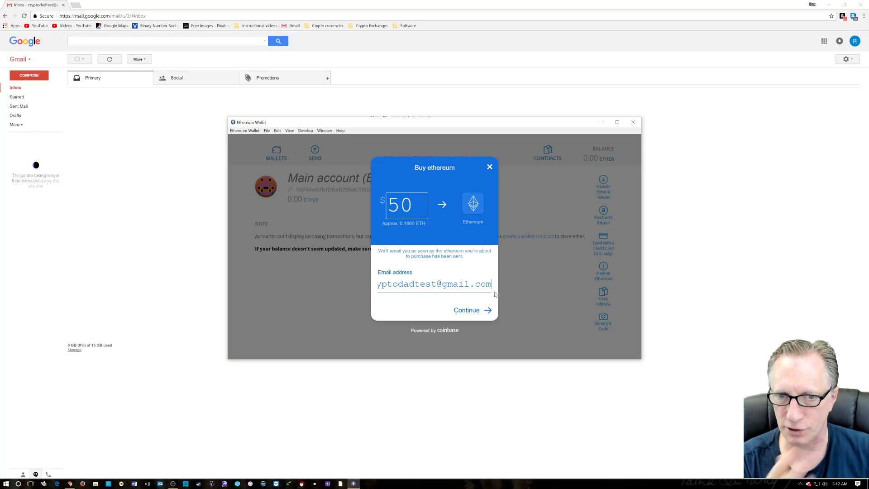
mouse_move(468, 318)
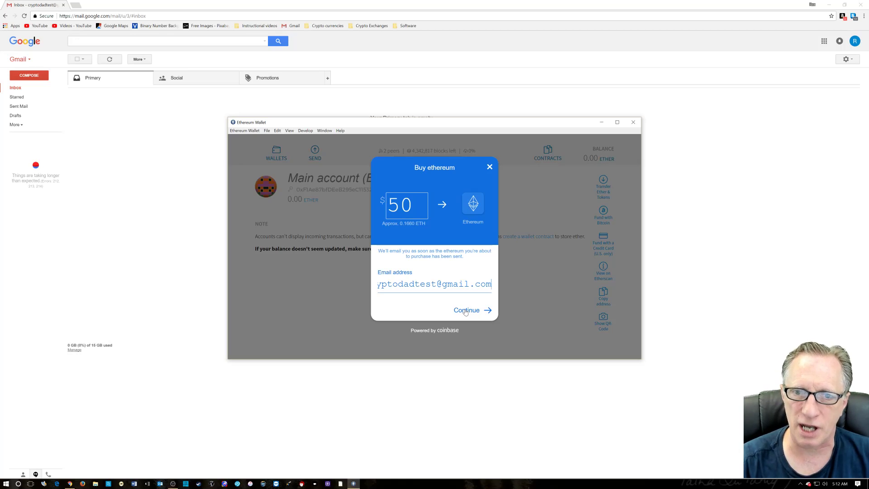
Enter the full name 'Resley', accept the Coinbase terms of service and continue
left_click(466, 309)
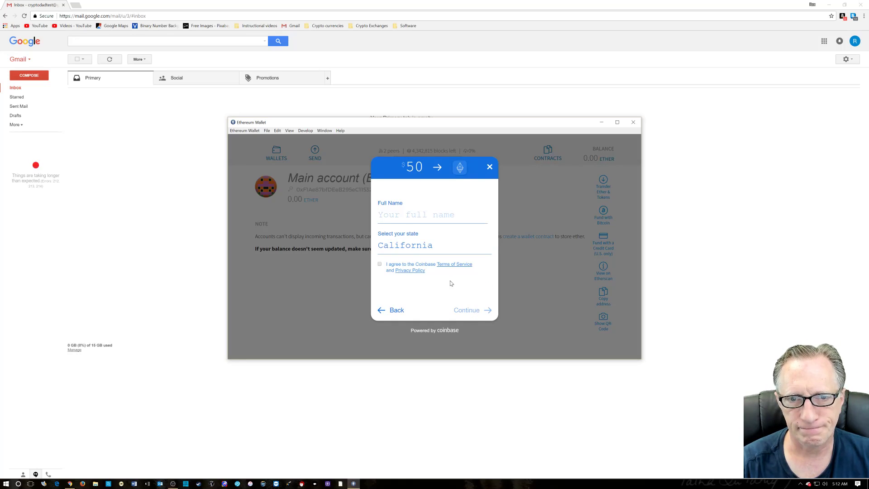
mouse_move(514, 285)
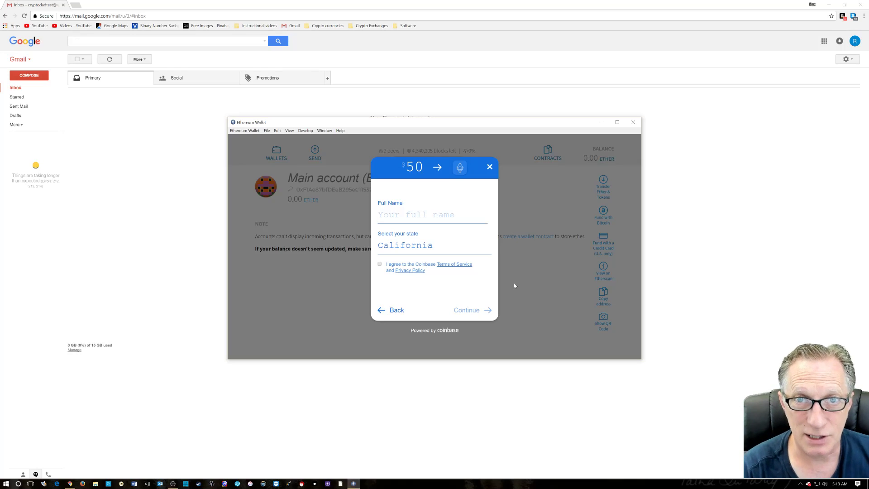
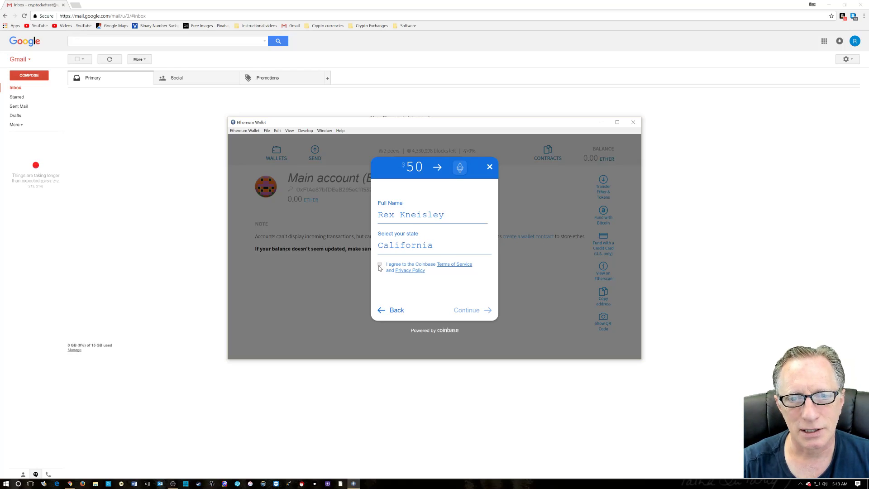
left_click(380, 264)
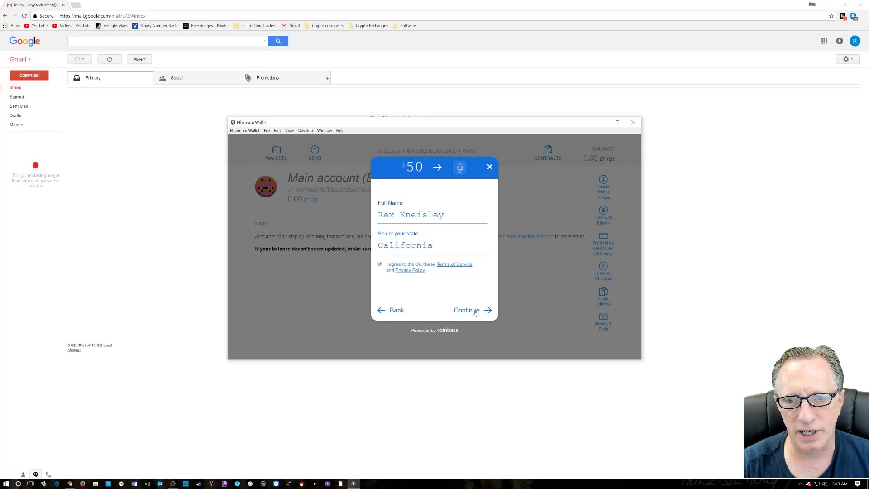
left_click(466, 309)
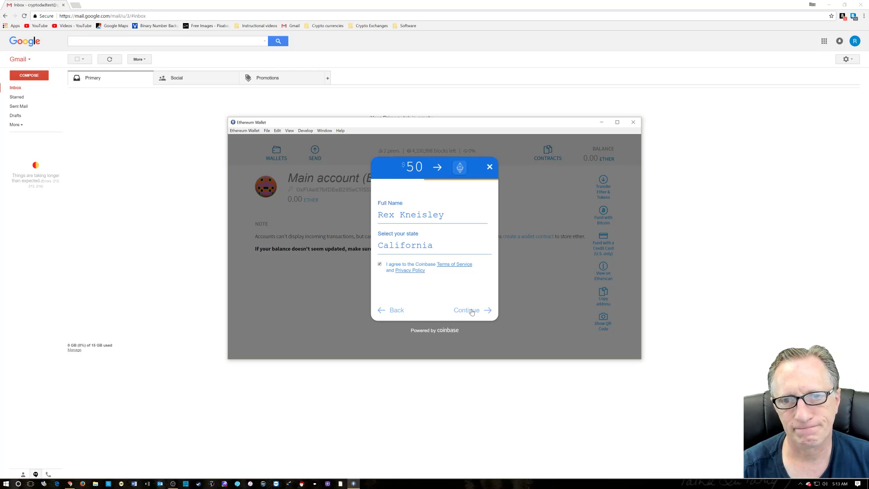
left_click(467, 309)
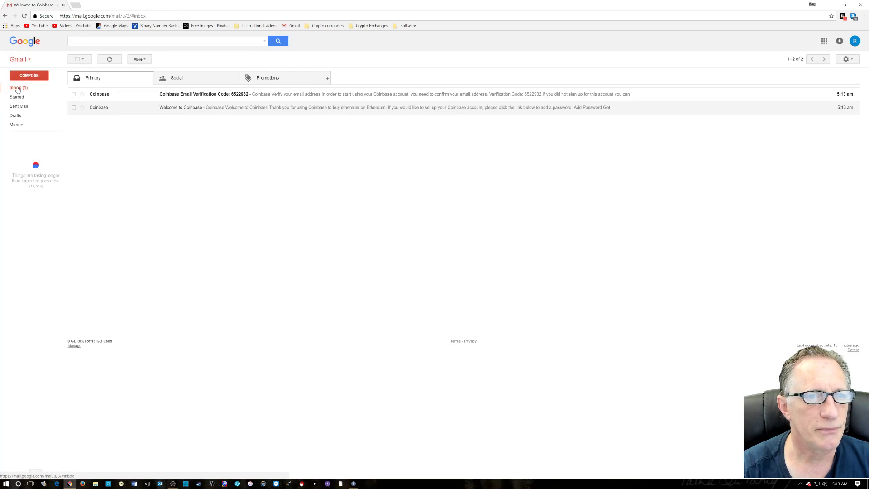
Open the Coinbase verification email in Gmail and select its code
left_click(207, 93)
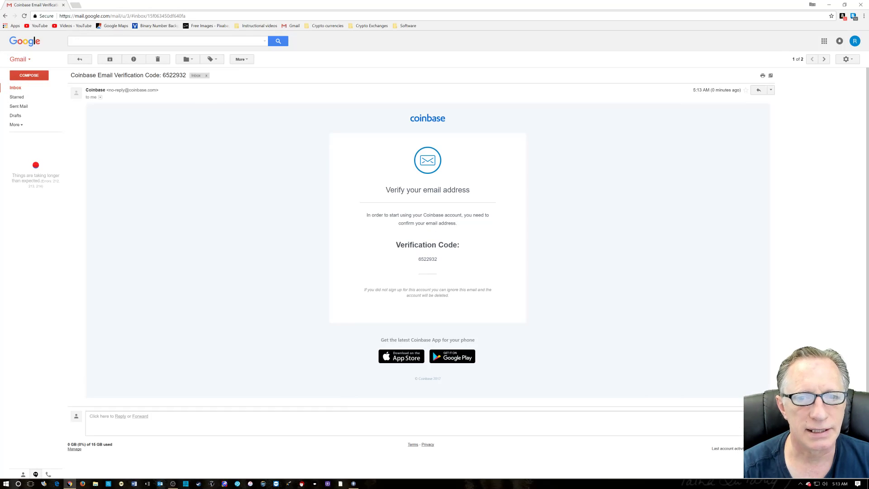
double_click(428, 258)
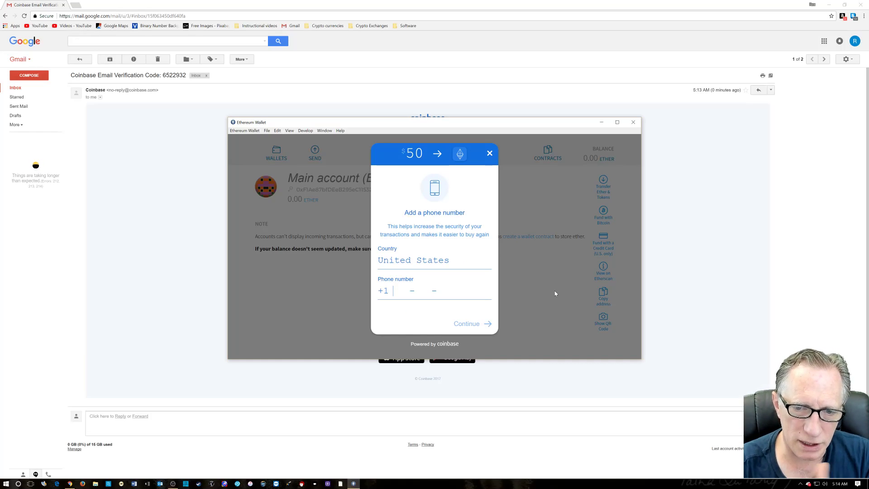
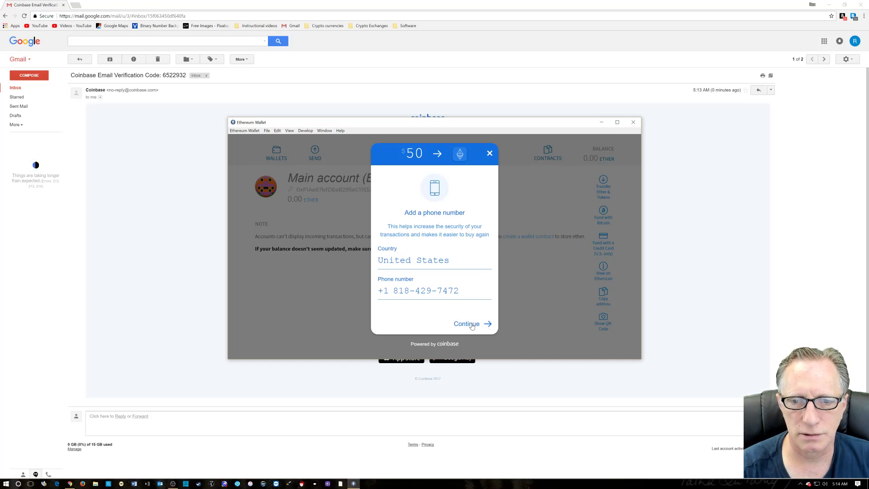
left_click(467, 323)
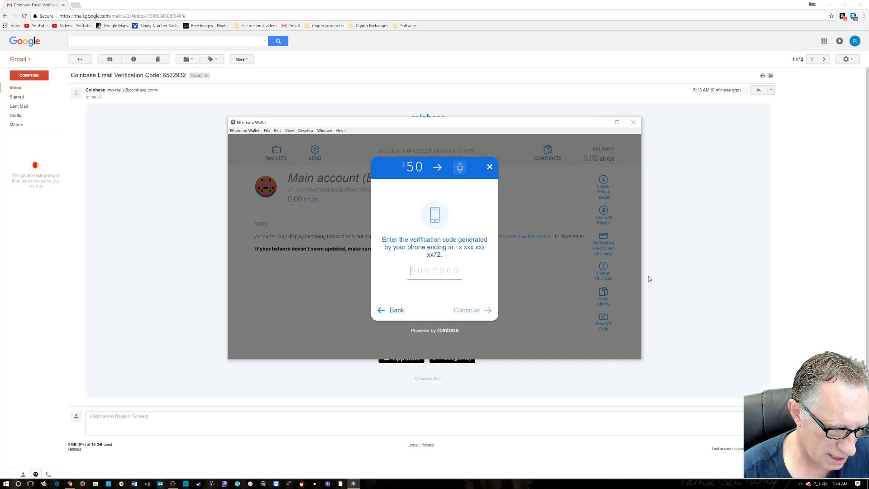
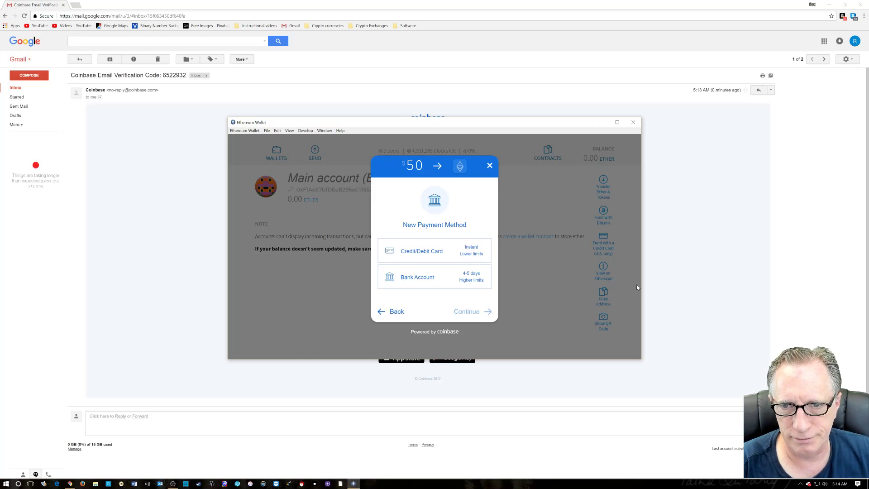
mouse_move(659, 284)
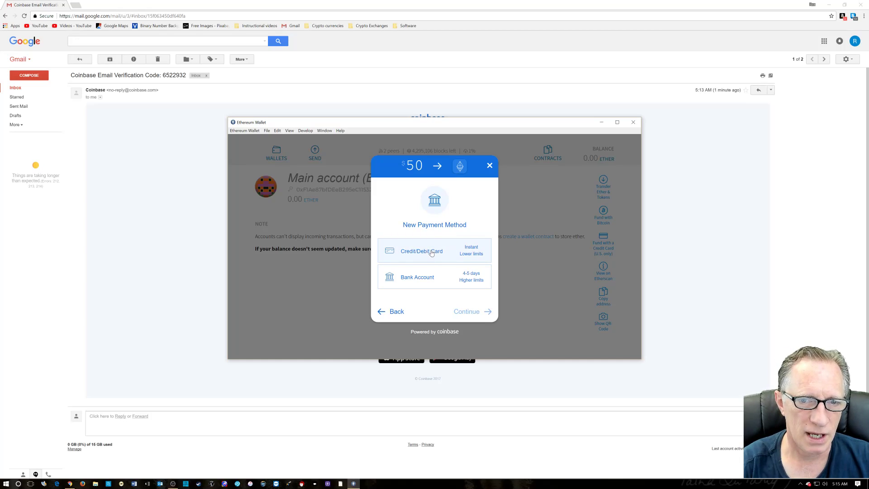
Choose Credit/Debit Card as the new payment method for the Coinbase purchase
left_click(430, 250)
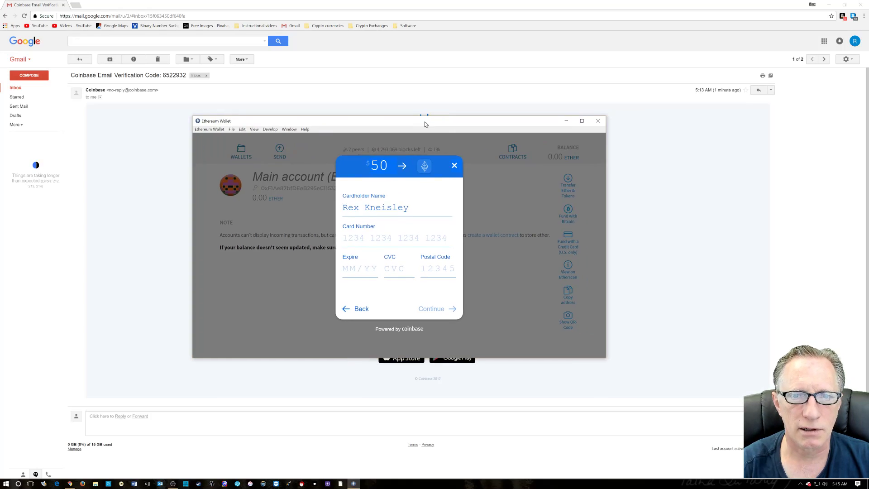
Bring the Gmail Coinbase verification email forward to read the code
left_click(598, 121)
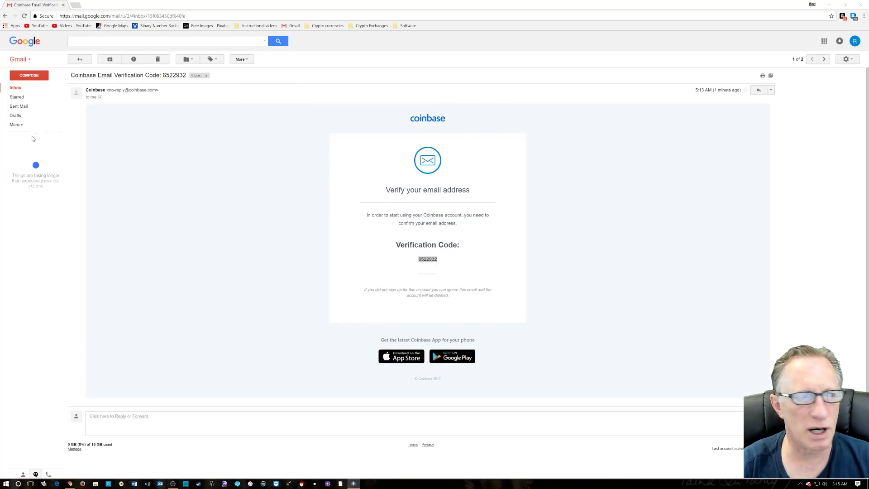
mouse_move(123, 220)
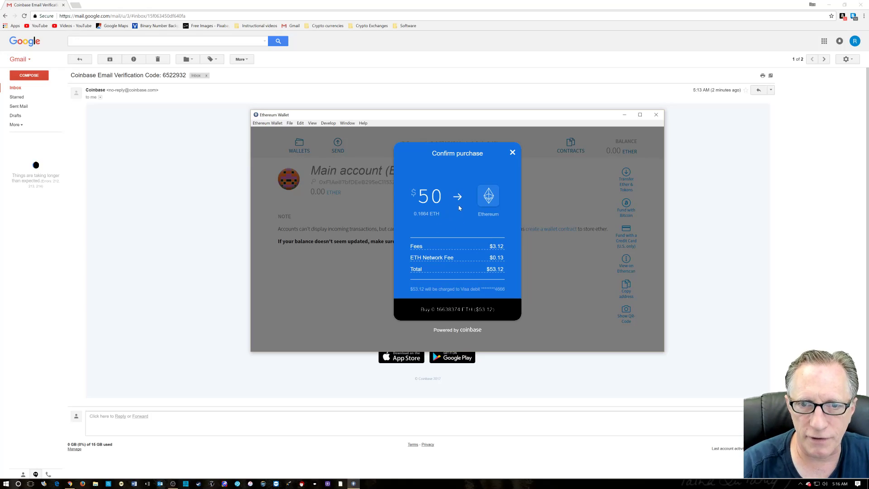
mouse_move(505, 255)
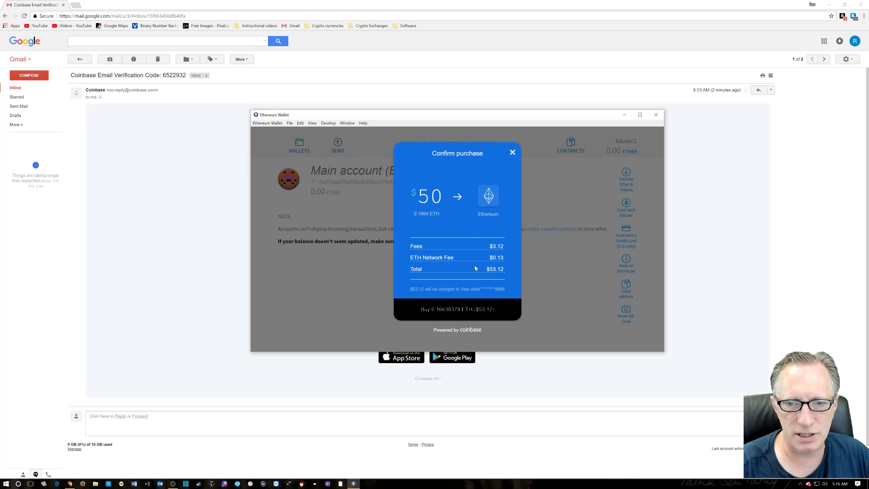
mouse_move(460, 182)
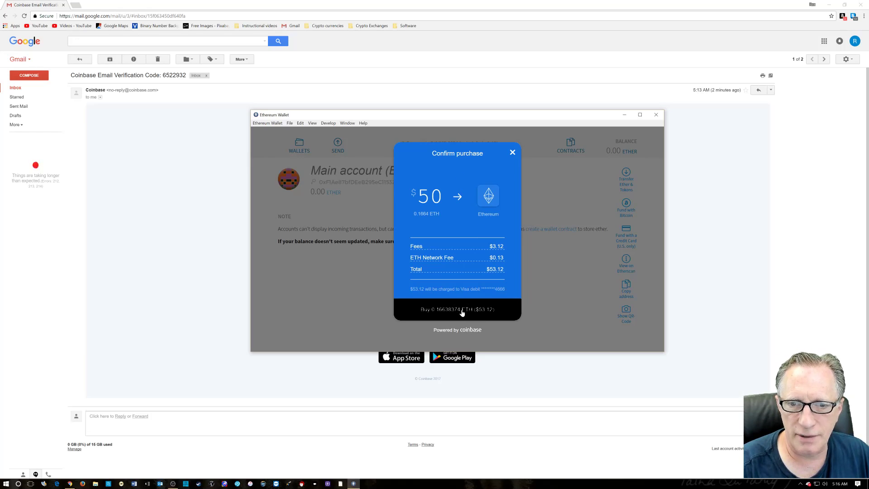
Confirm the Buy ETH purchase totalling $53.12 paid by card
left_click(457, 310)
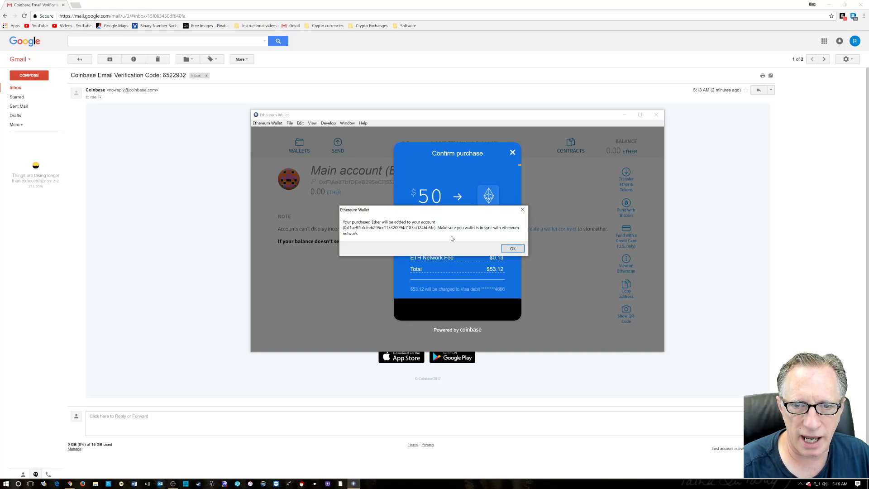
mouse_move(438, 228)
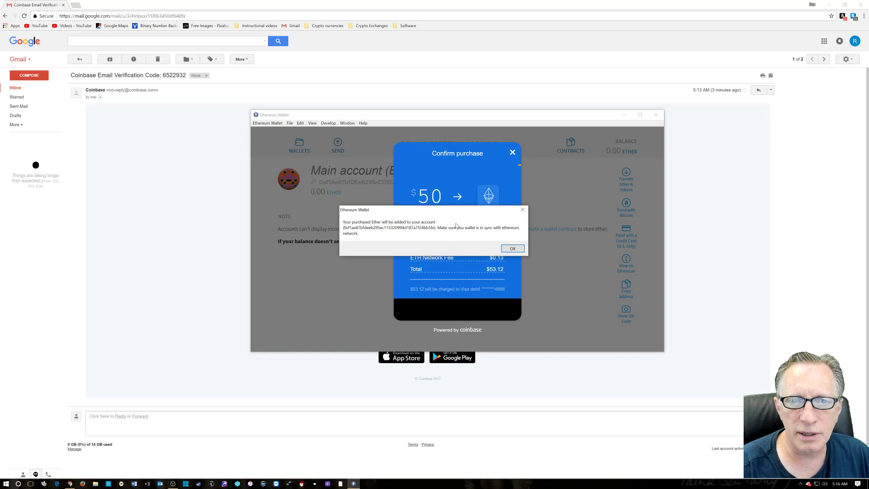
mouse_move(563, 259)
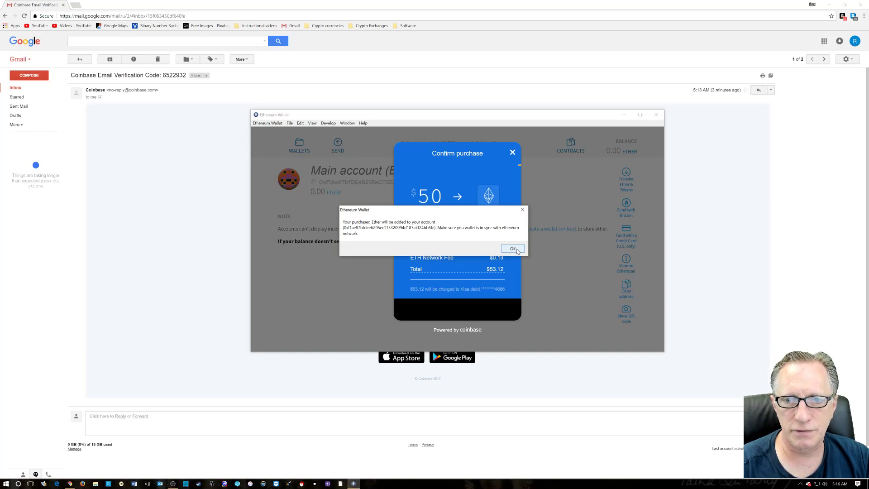
Acknowledge the purchased-ether notice and close the Coinbase dialog back to the Main account
left_click(511, 248)
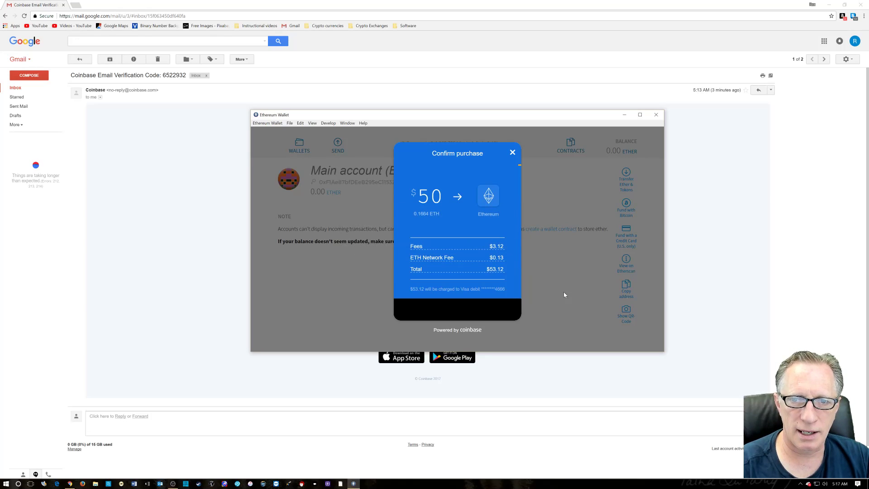
left_click(511, 152)
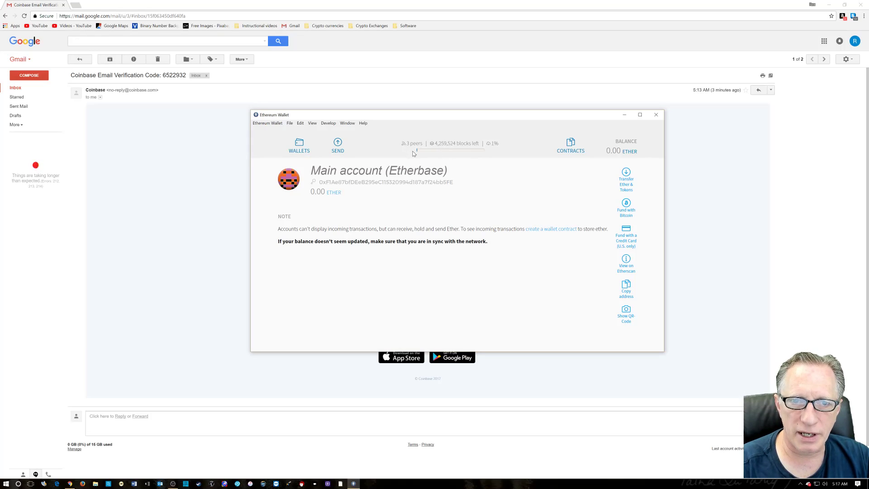
mouse_move(485, 154)
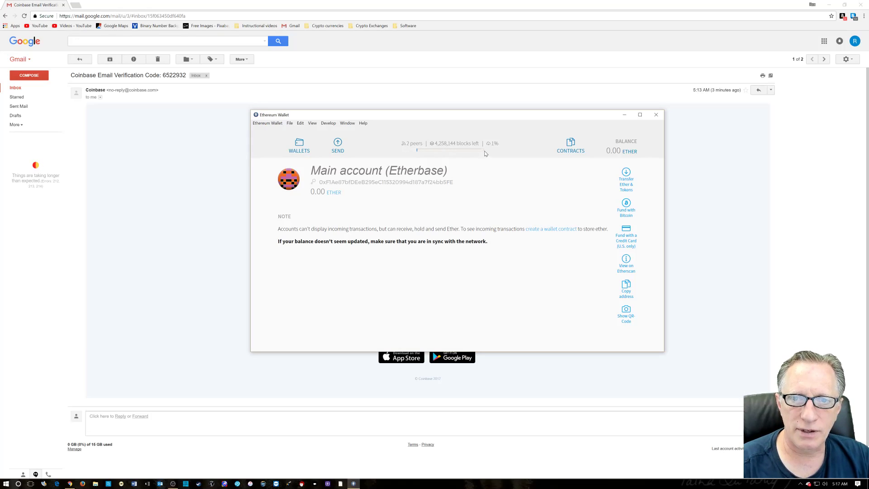